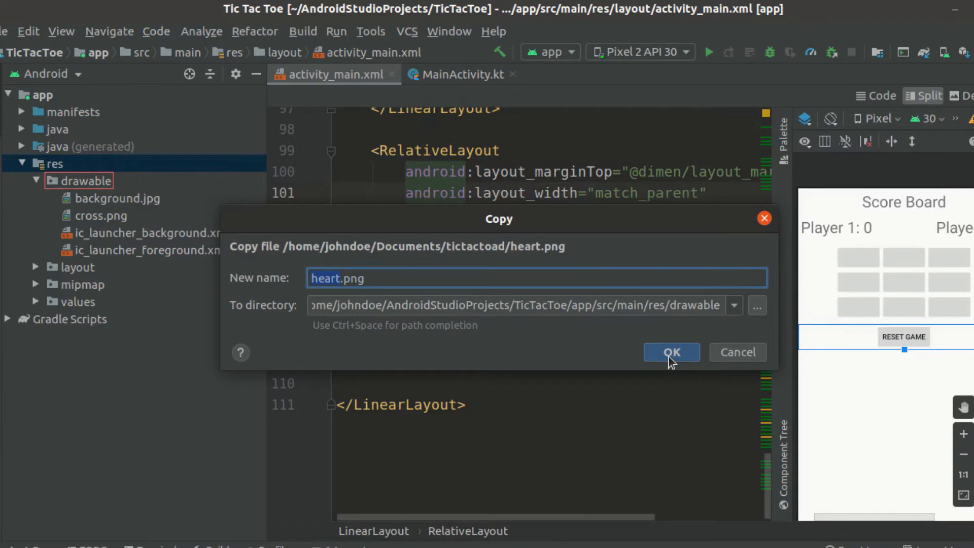
Copy heart.png into the drawable folder, keeping its name.
left_click(670, 352)
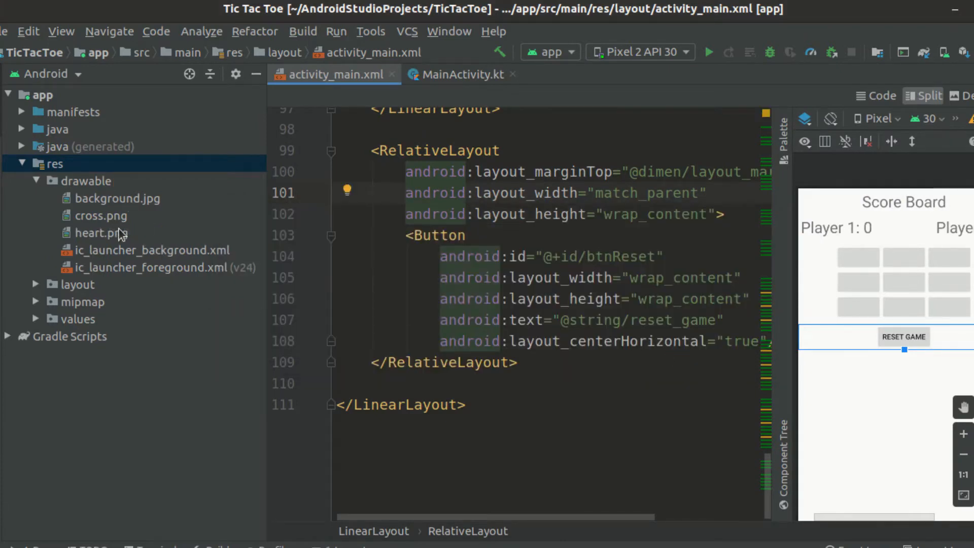
mouse_move(256, 75)
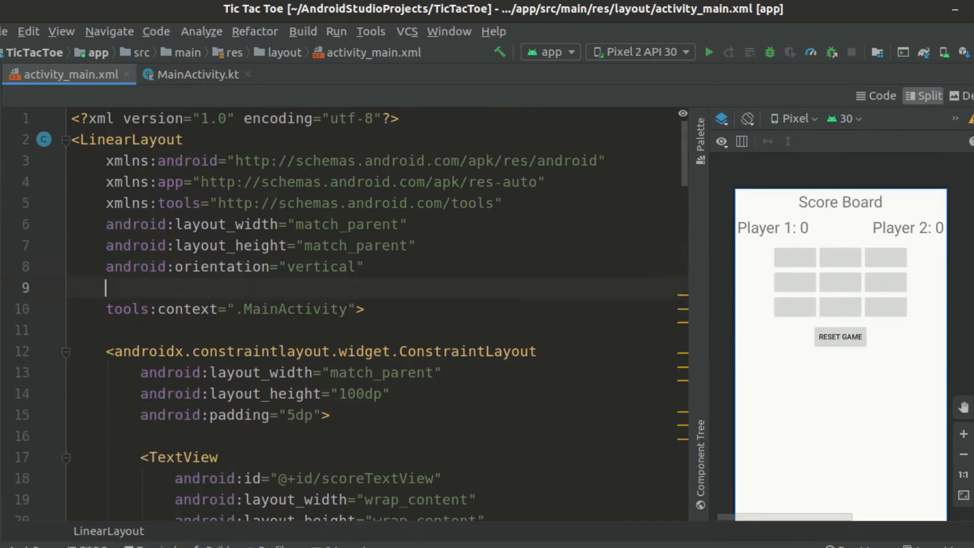
type("android:background=\"")
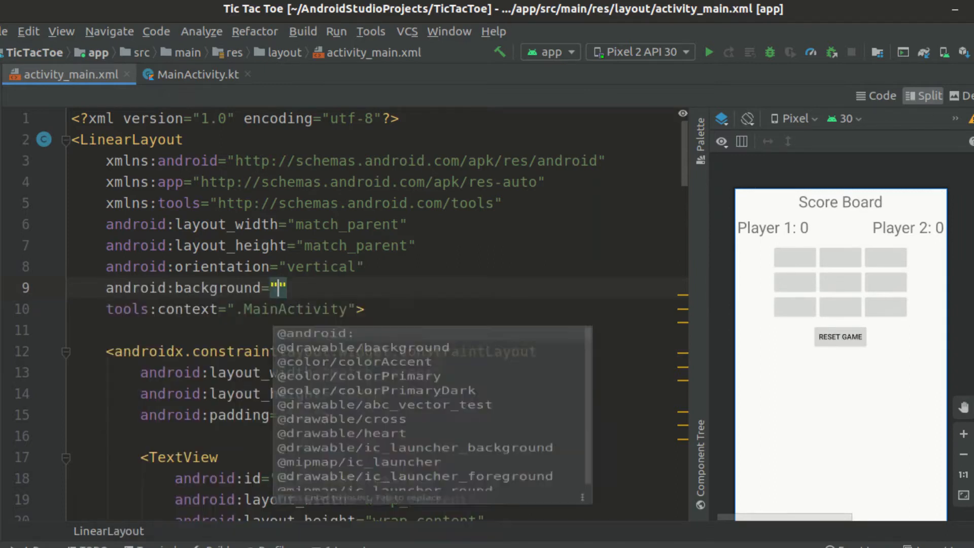
left_click(372, 347)
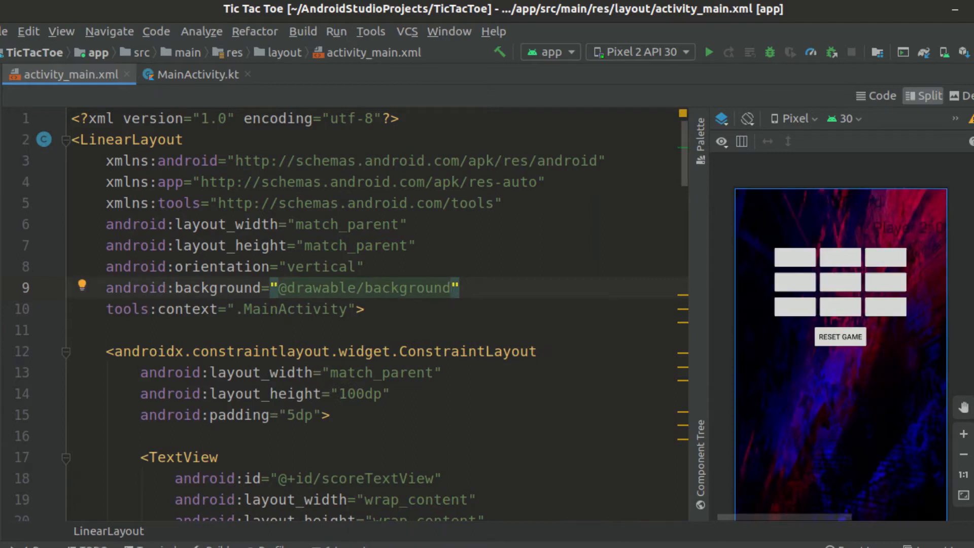
scroll("down", 3)
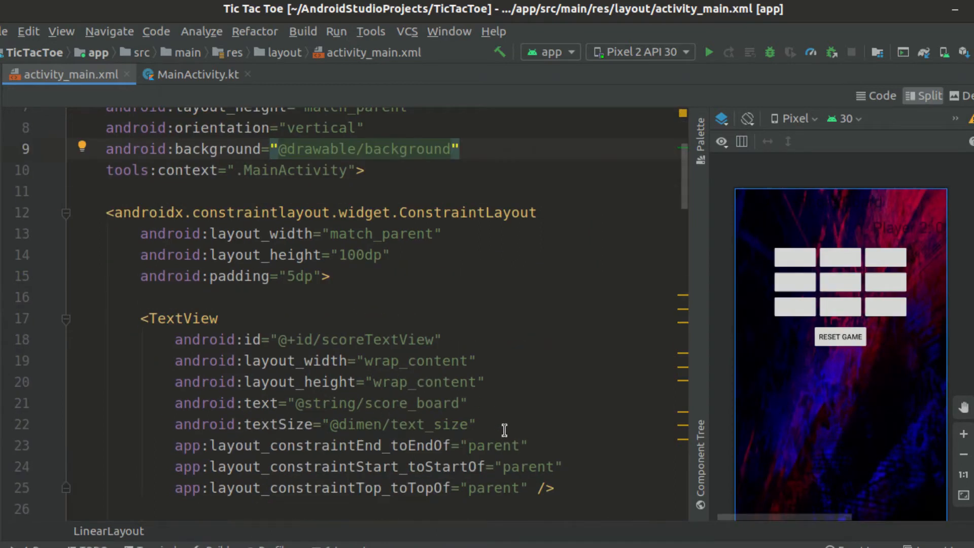
Give the score TextViews #FFFFFF text, extracted as the text_color colour resource.
type("android:textColor=\"")
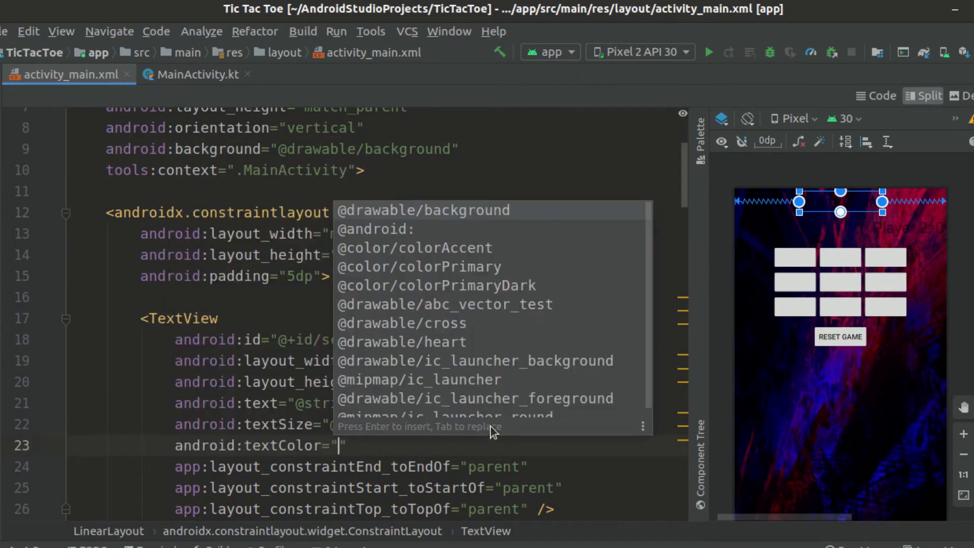
type("#FFFFFF")
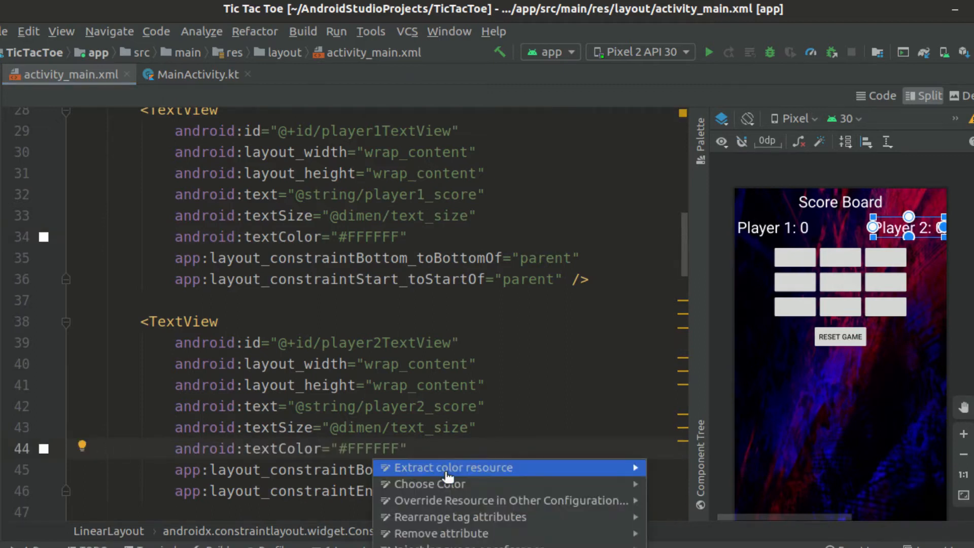
left_click(453, 467)
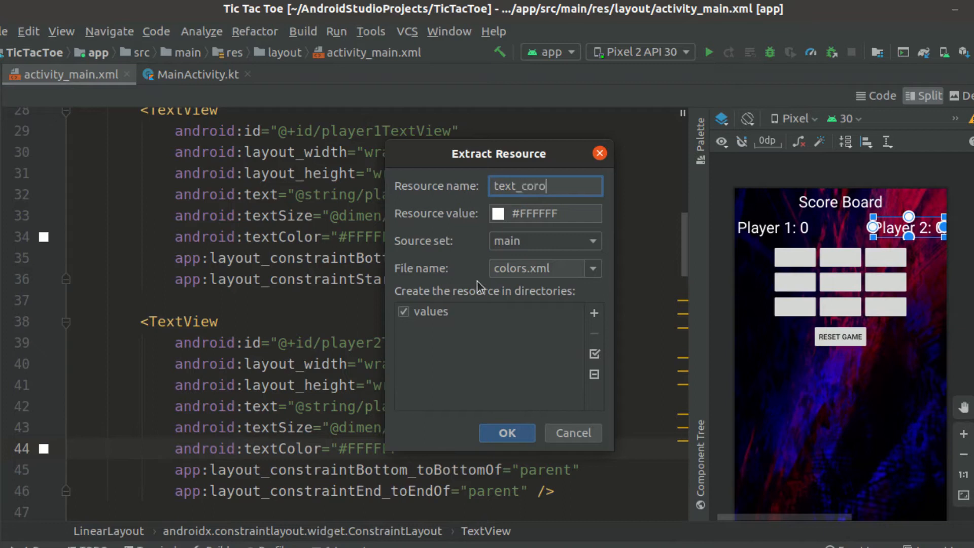
left_click(506, 433)
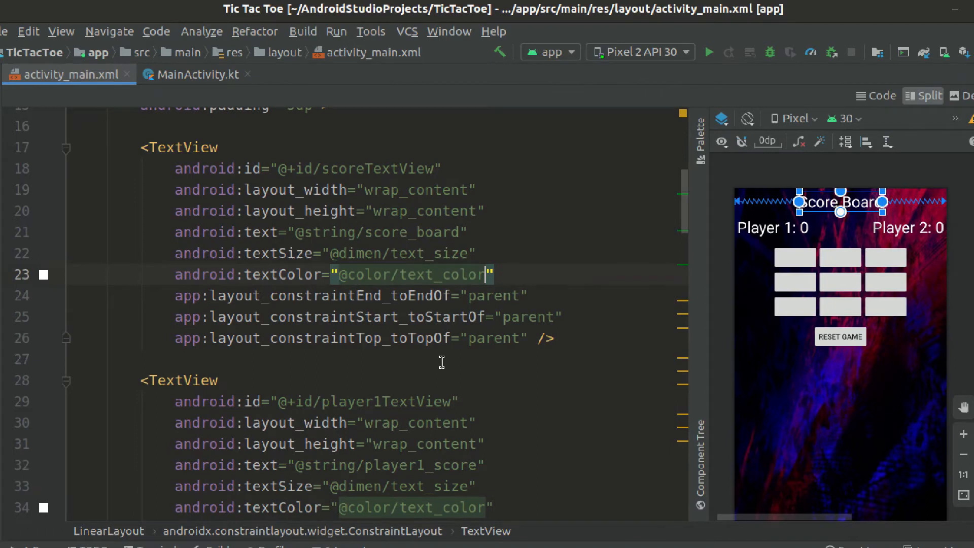
type("background=\"@android:")
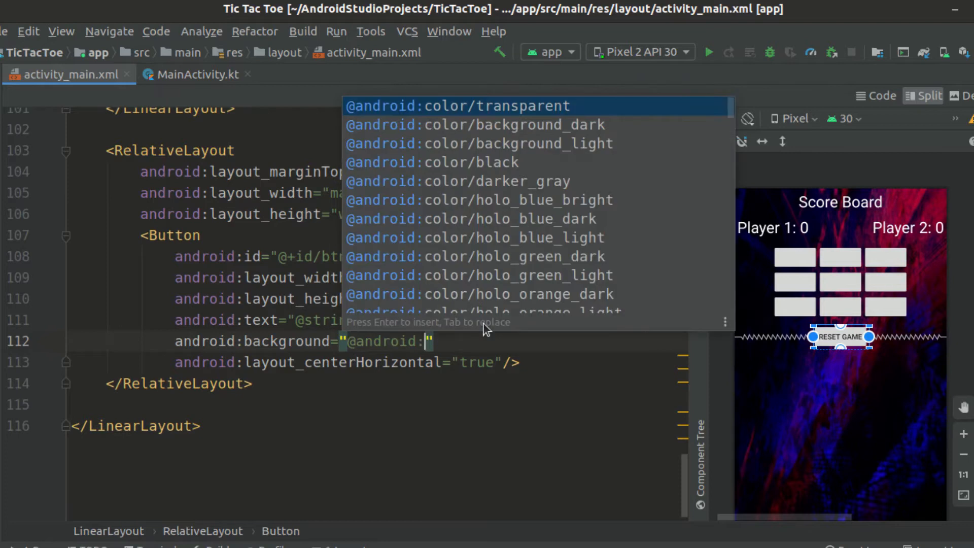
left_click(479, 143)
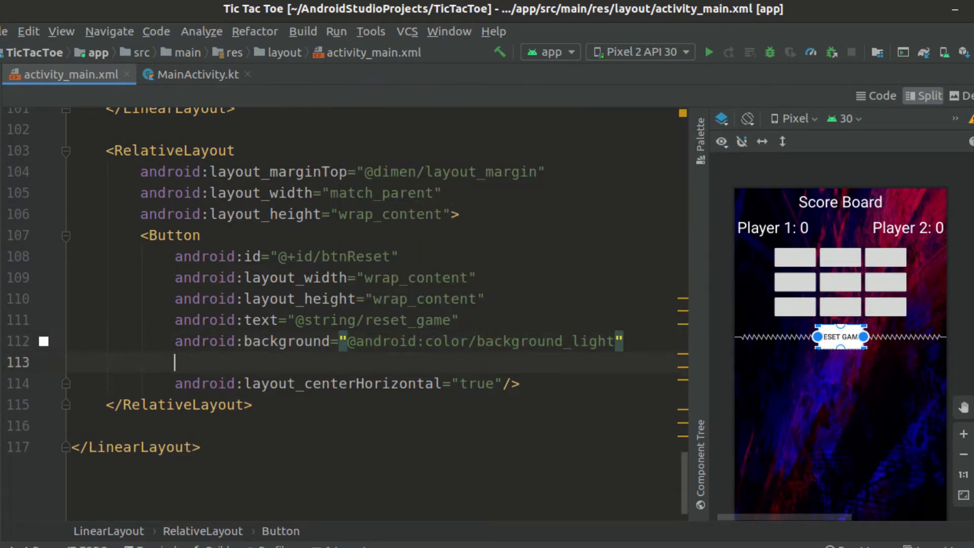
type("android:textStyle=\"bold\"")
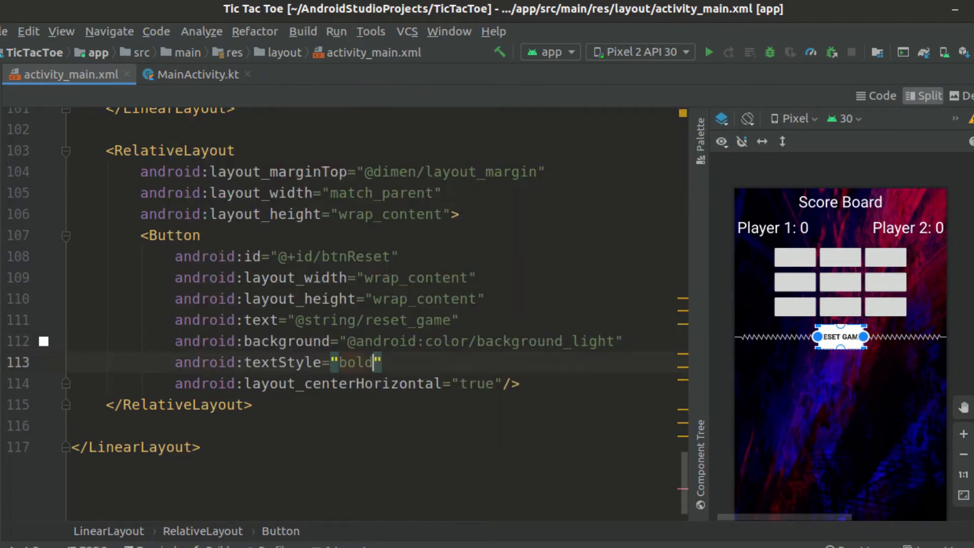
type("padd")
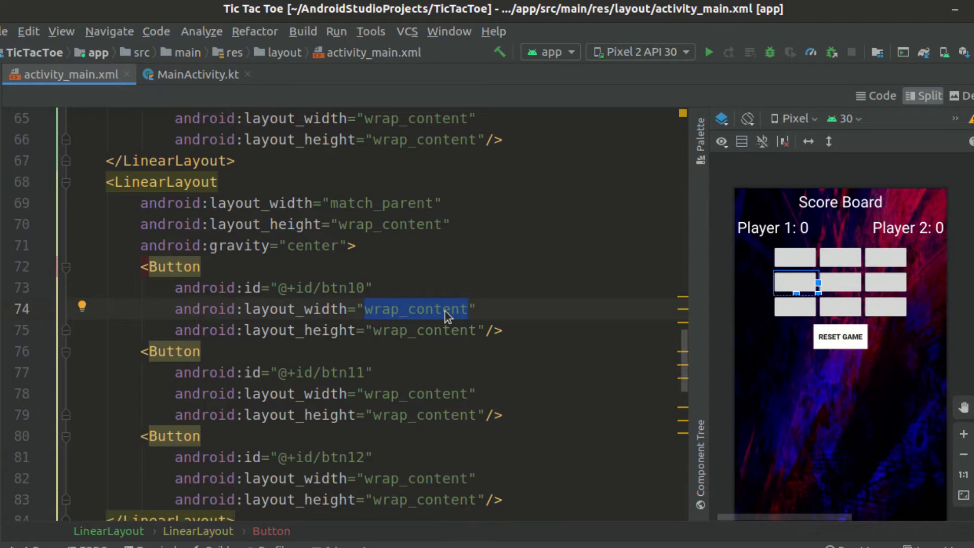
Size the board buttons 80dp and extract it as the square_btn_size dimension.
type("80dp")
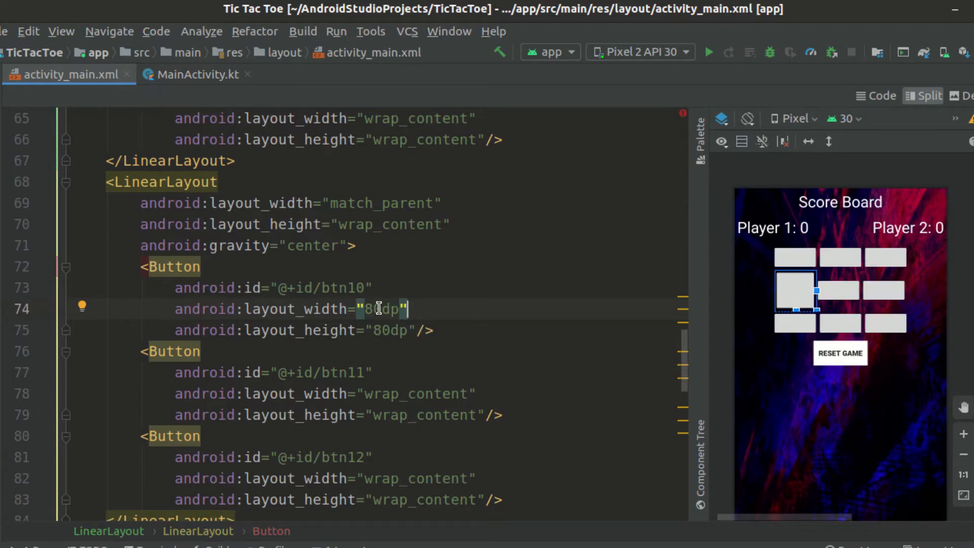
right_click(379, 308)
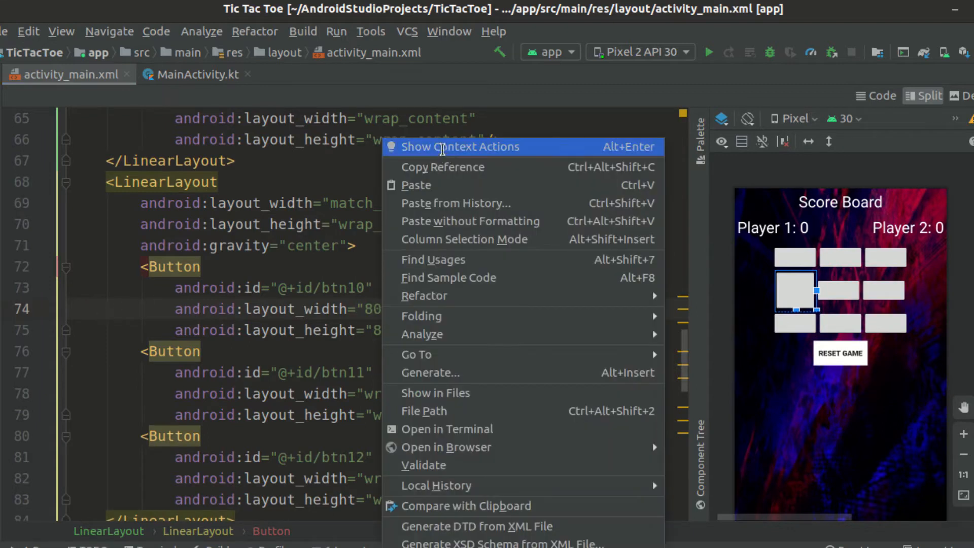
left_click(460, 146)
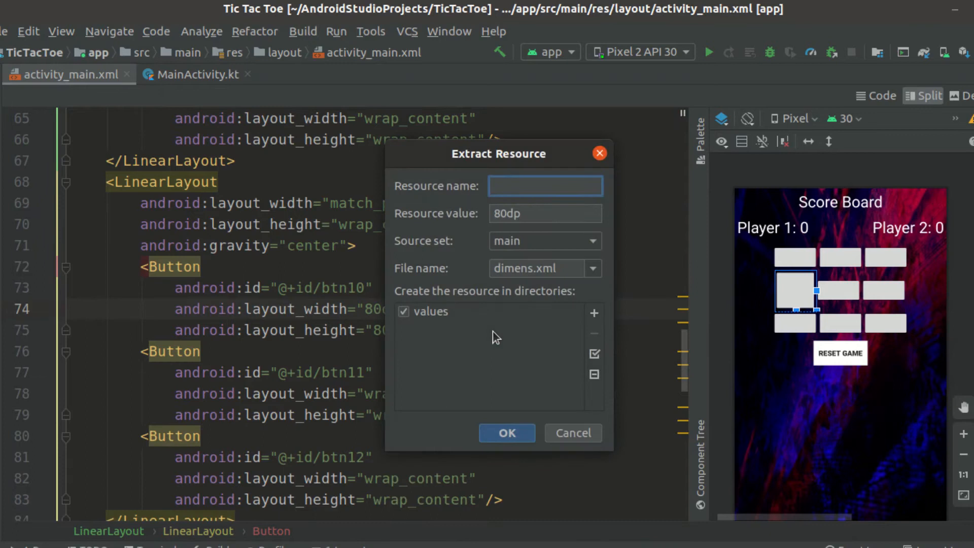
type("square_btn_si")
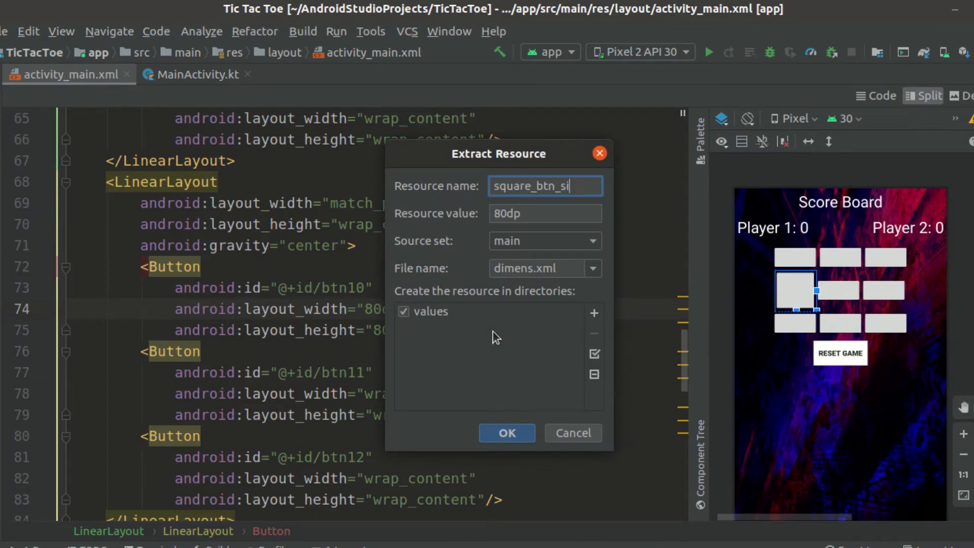
left_click(506, 433)
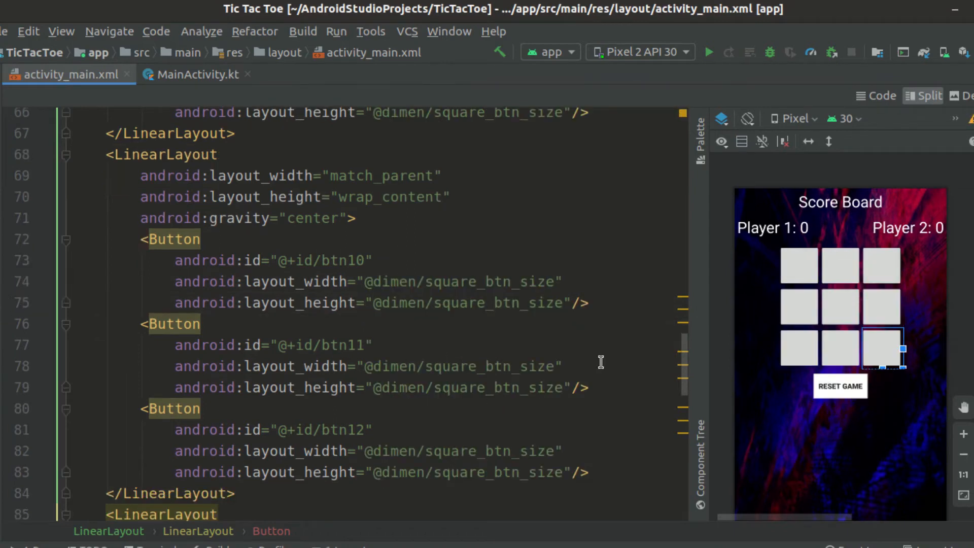
mouse_move(497, 213)
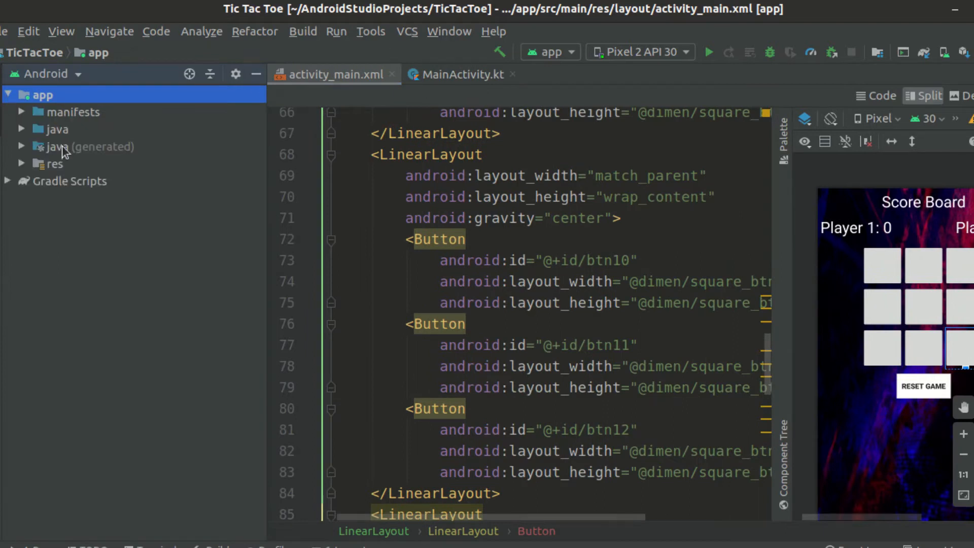
Add a drawable resource file named custom_button under res/drawable.
left_click(54, 163)
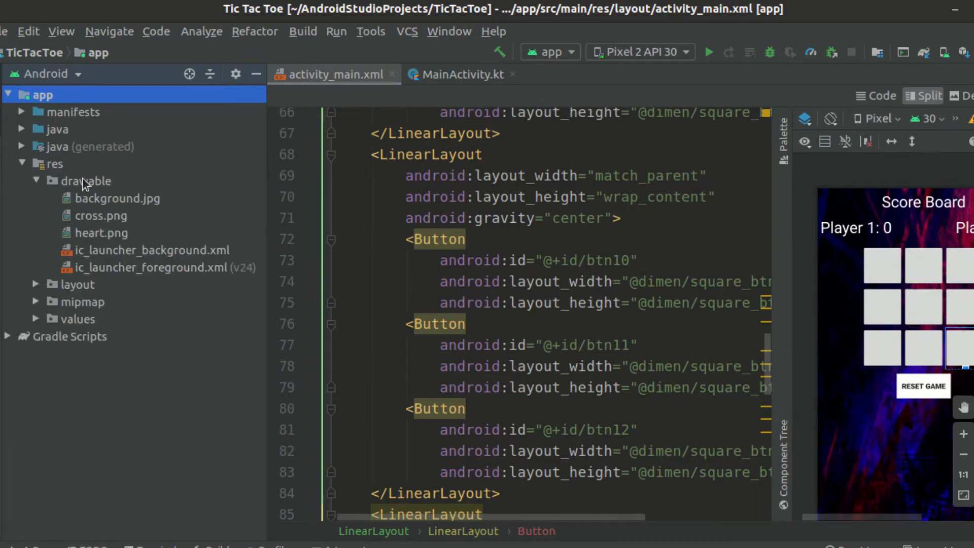
right_click(86, 180)
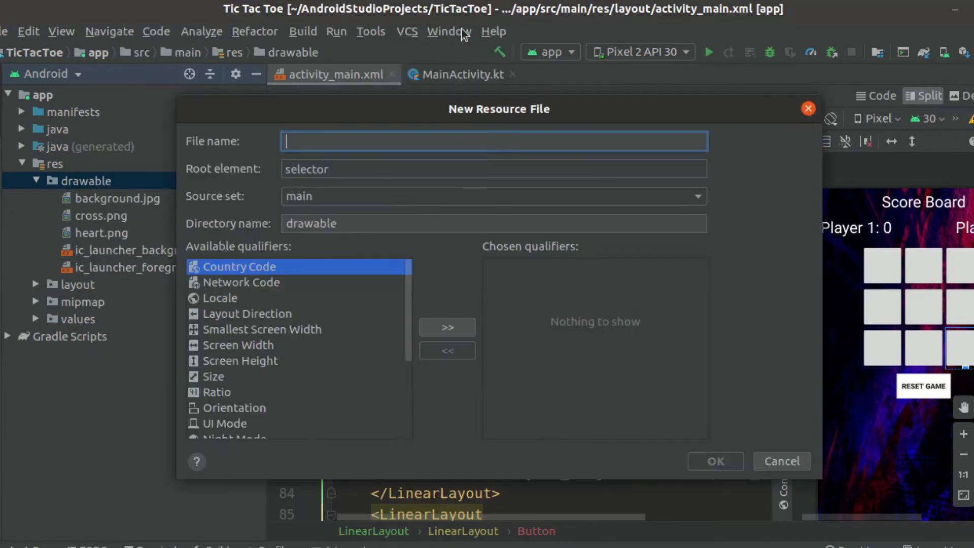
type("custom_bu")
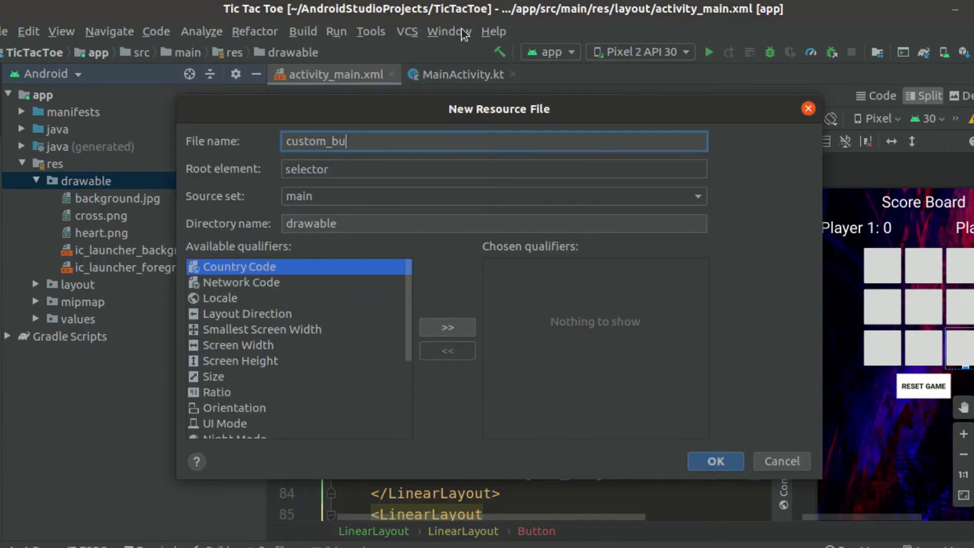
type("tton")
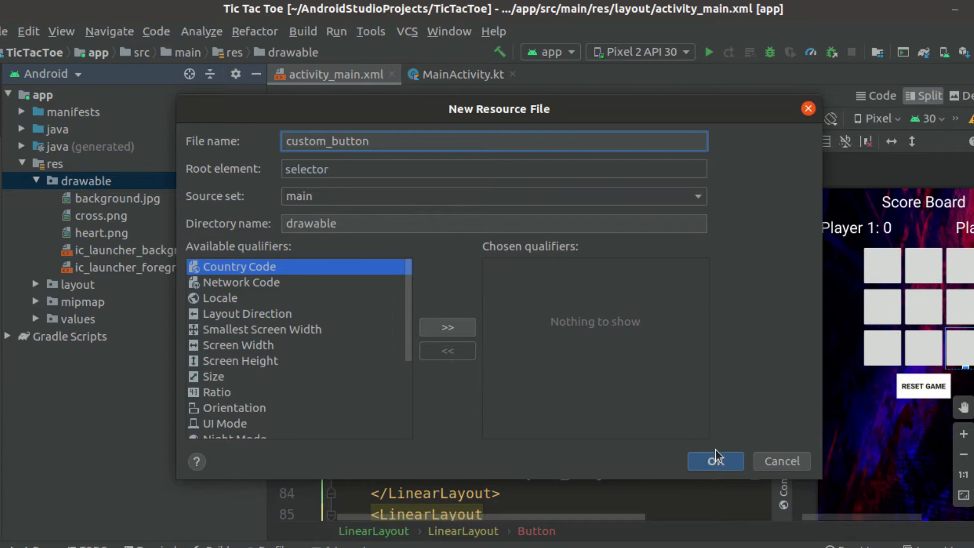
left_click(714, 461)
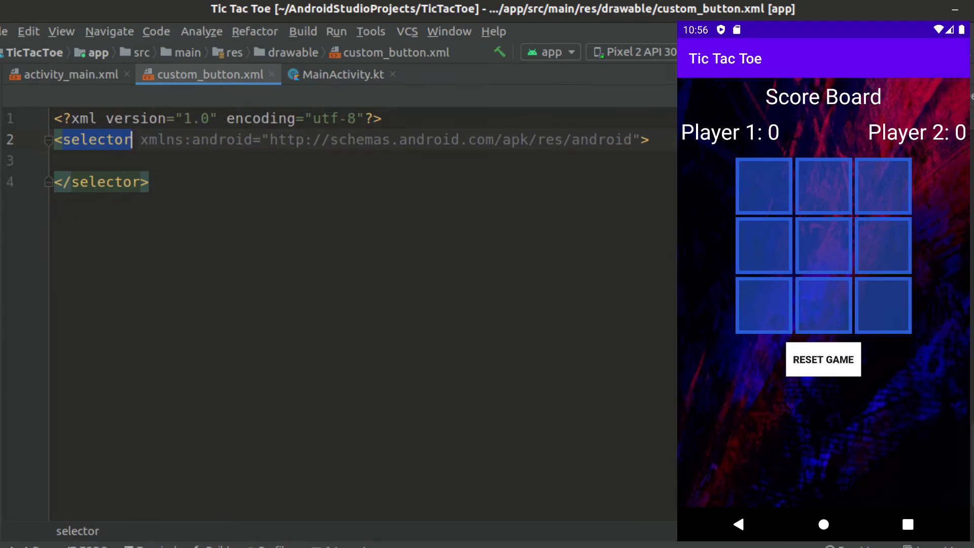
Make custom_button a rectangle shape with a 5dp #2A5BD6 stroke.
type("shap")
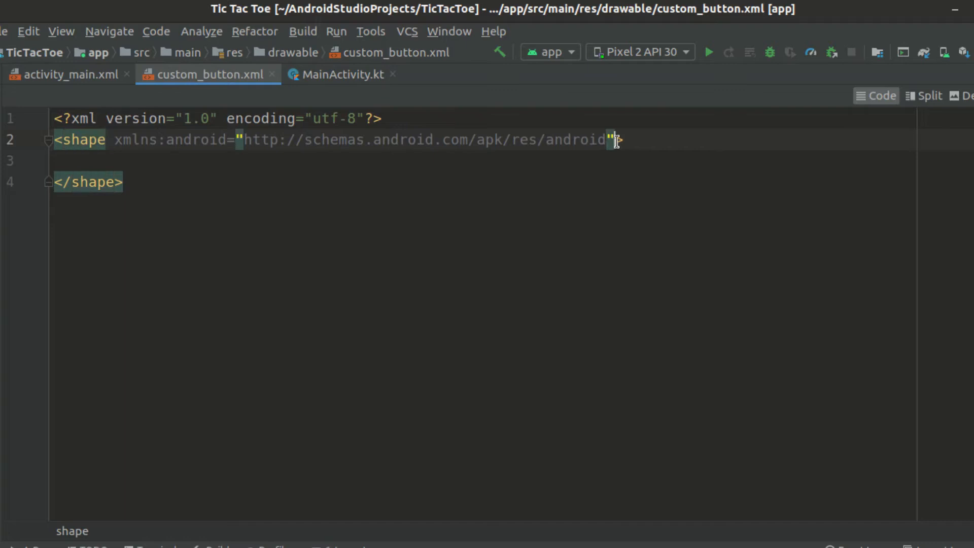
type("android:shape=\"rectangle\">")
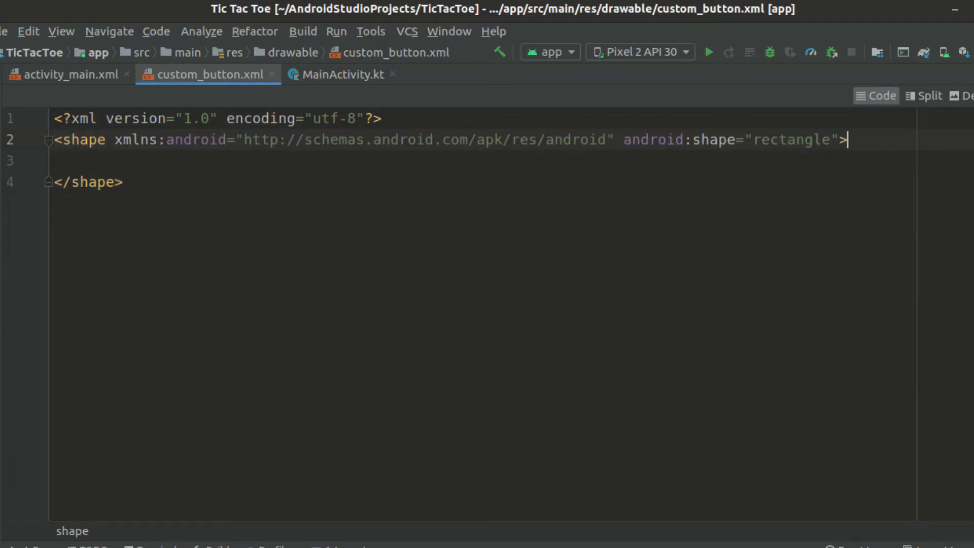
type("<S")
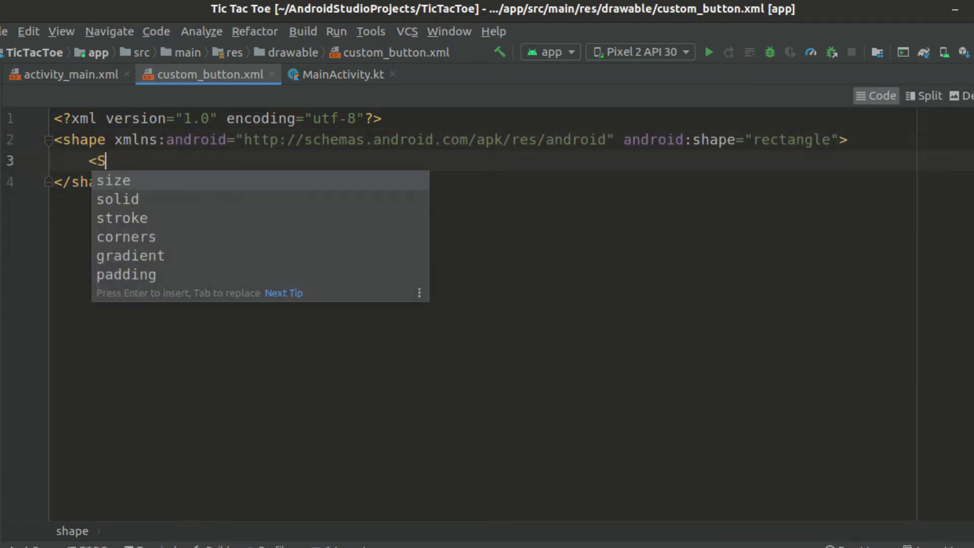
type("troke")
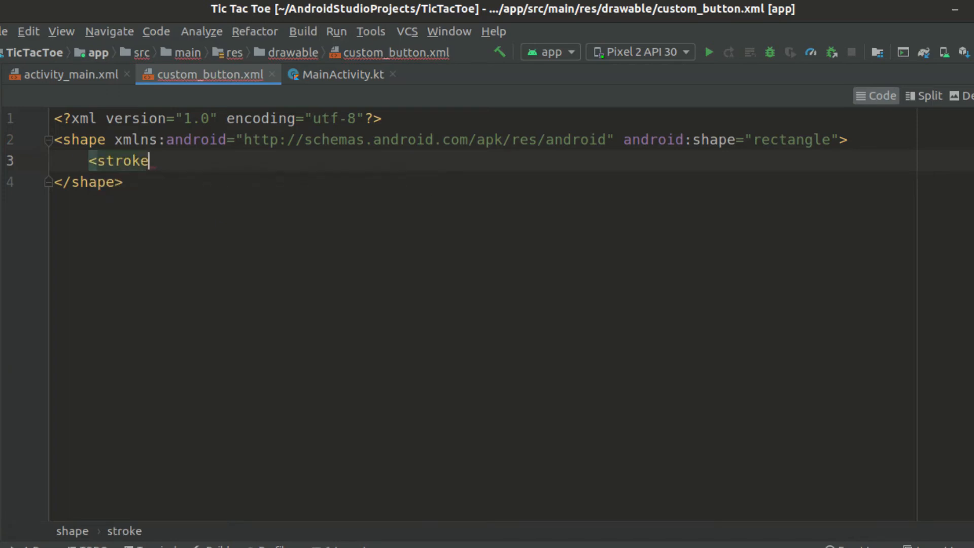
type("android:color=\"")
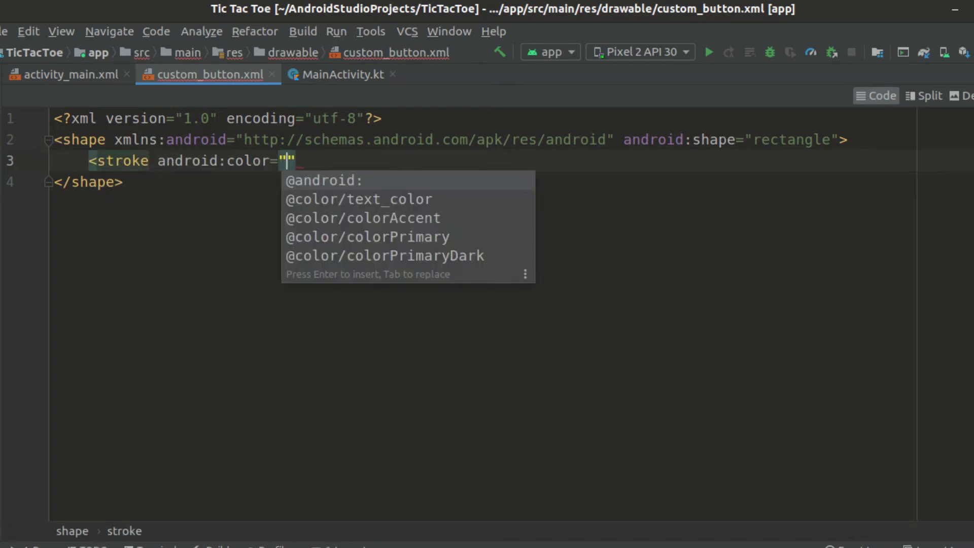
type("#")
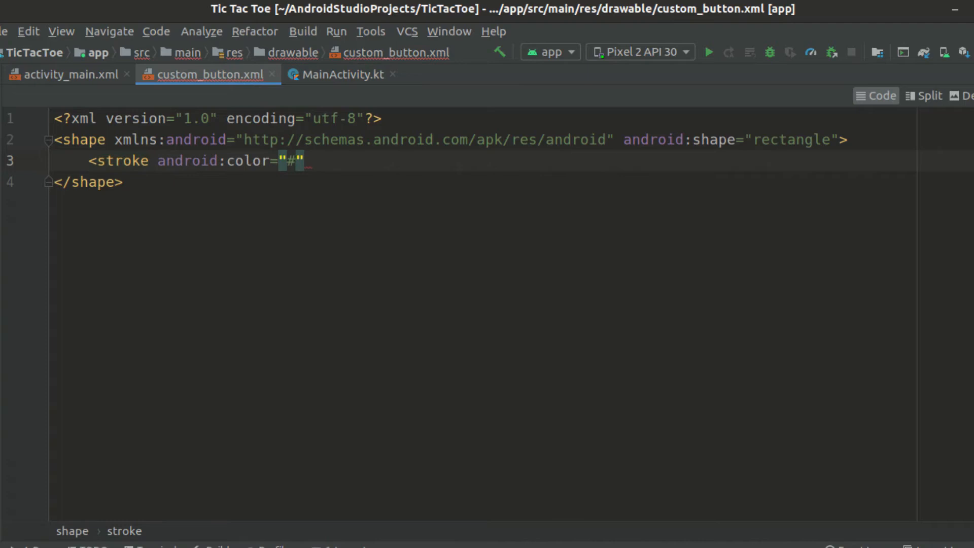
type("2A5B")
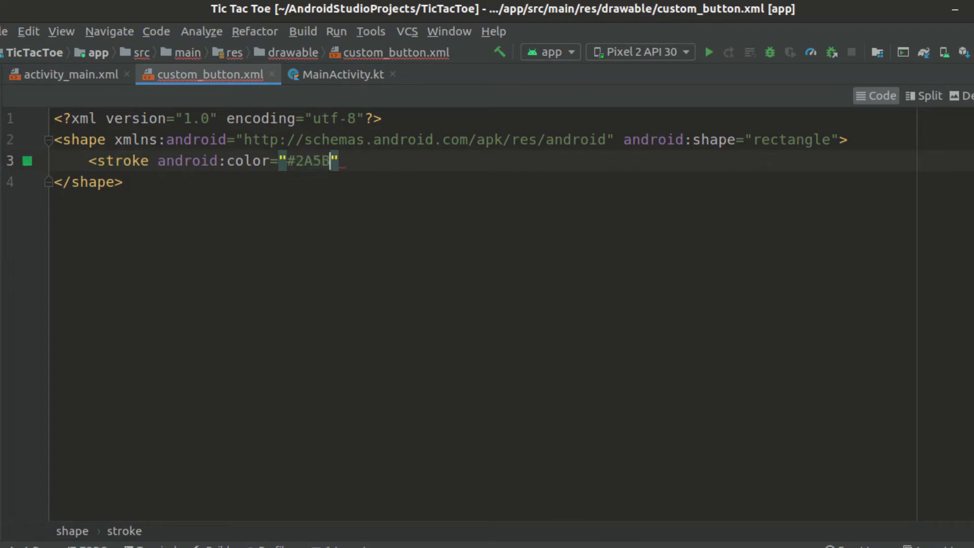
type("D6")
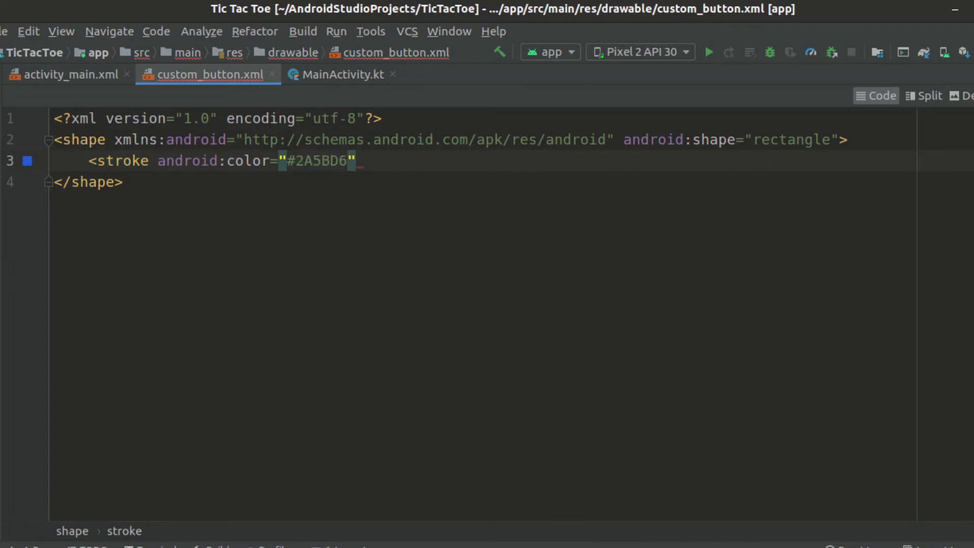
type("width=\"5dp\"")
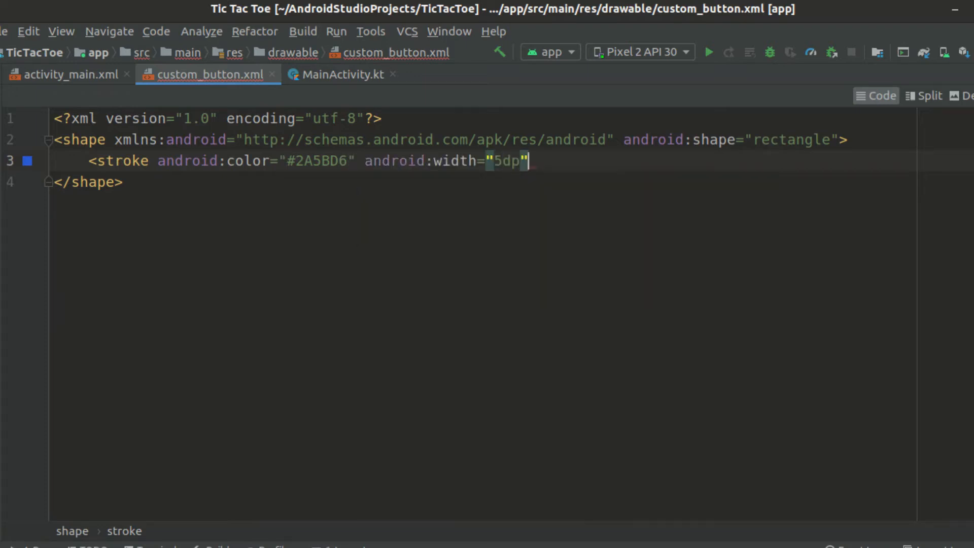
type("/>")
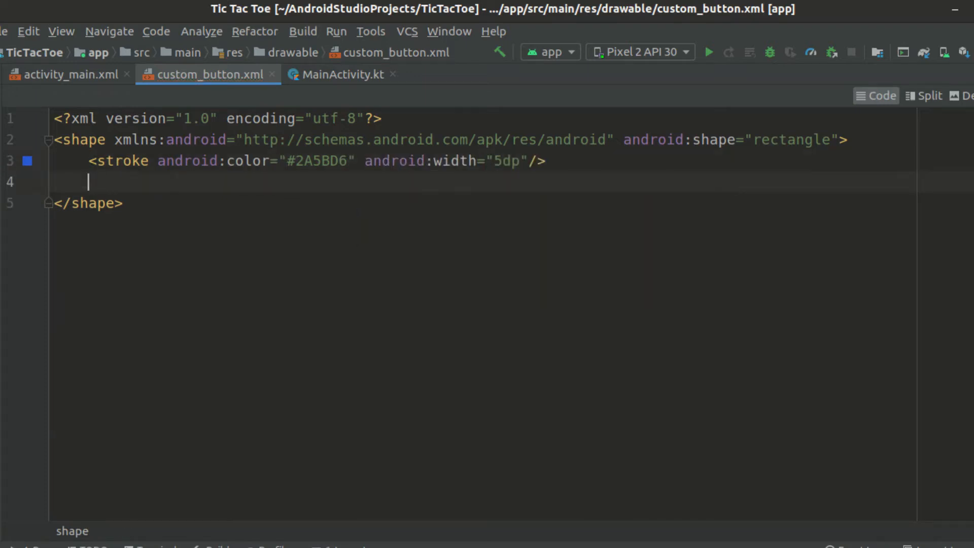
Add a semi-transparent #992A5BD6 solid fill and dismiss the colour picker.
type("<solid android:color=\"\"")
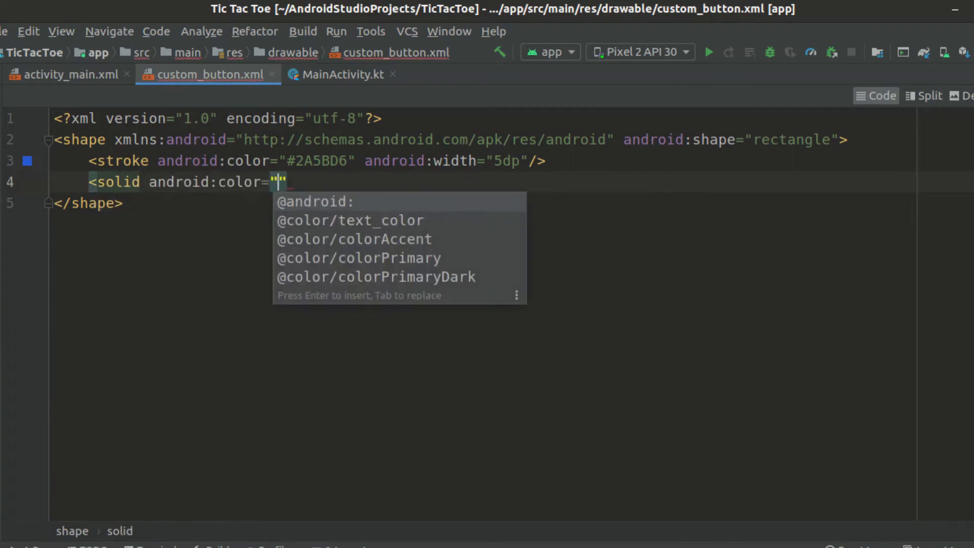
type("#")
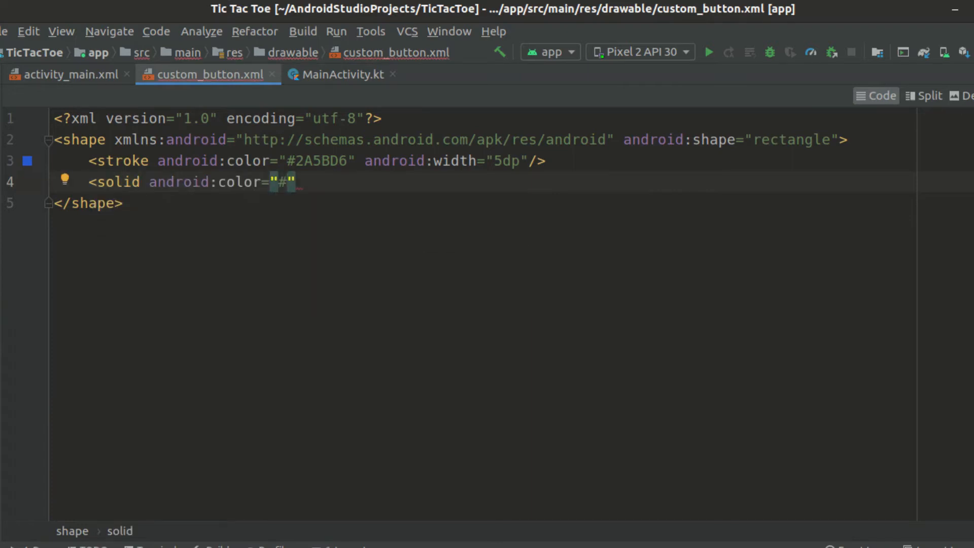
type("992A")
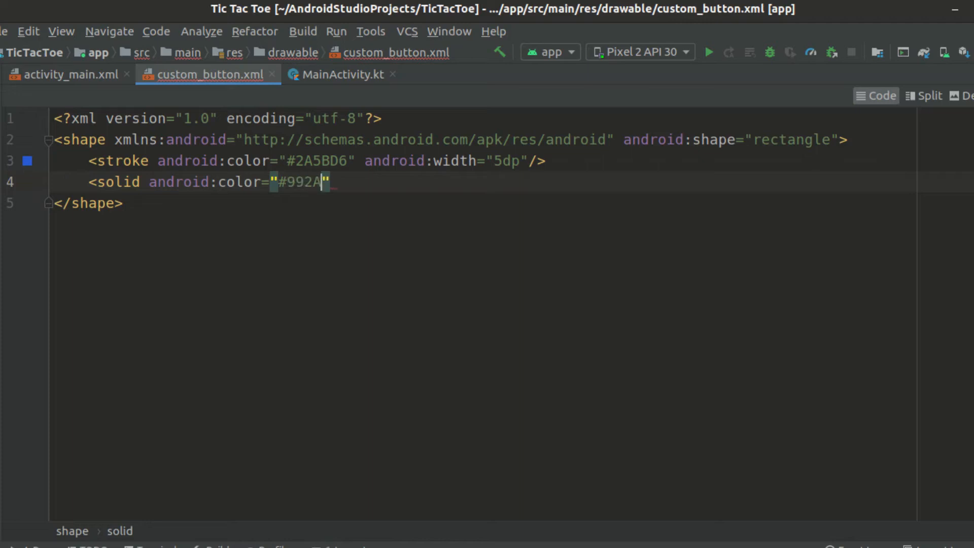
type("5BD6")
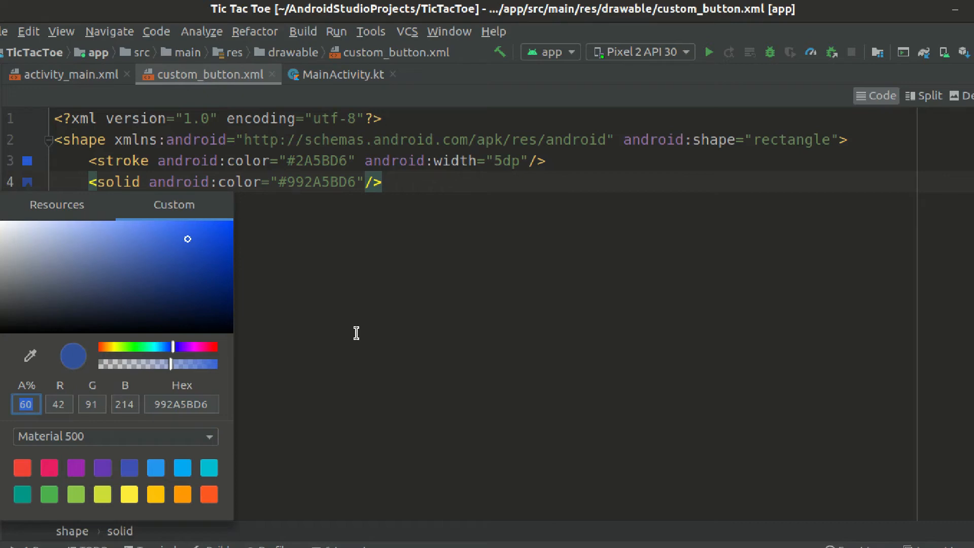
left_click(67, 74)
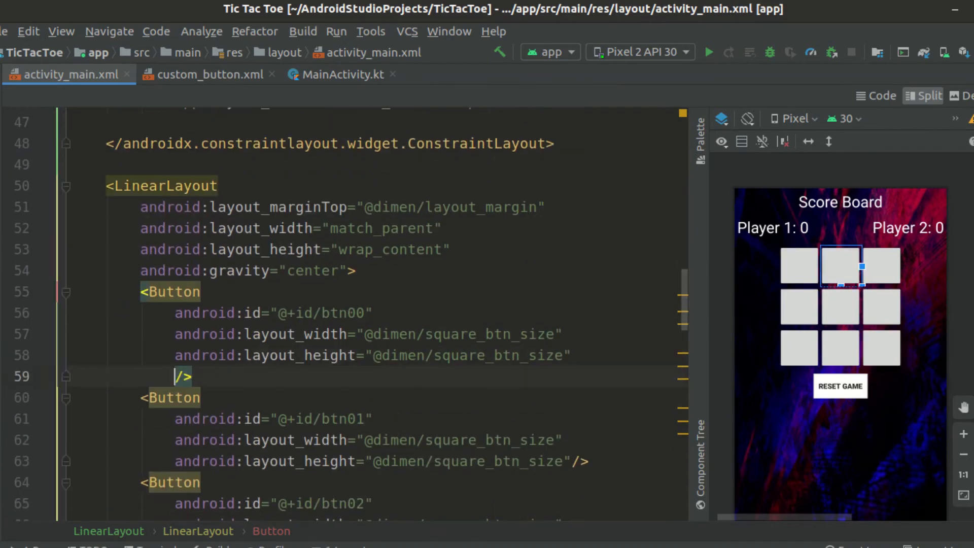
type("android:background=\"@drawable/custom_button\"")
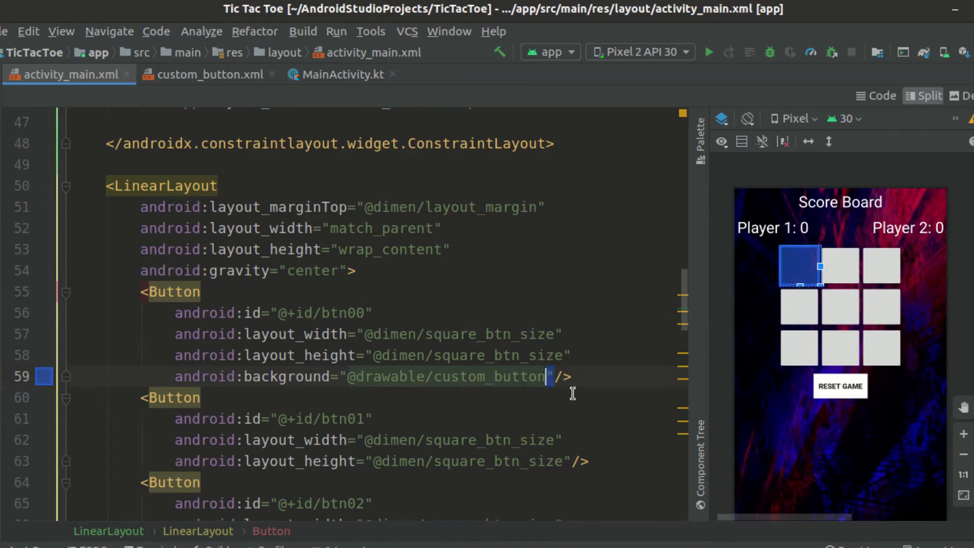
scroll("down", 3)
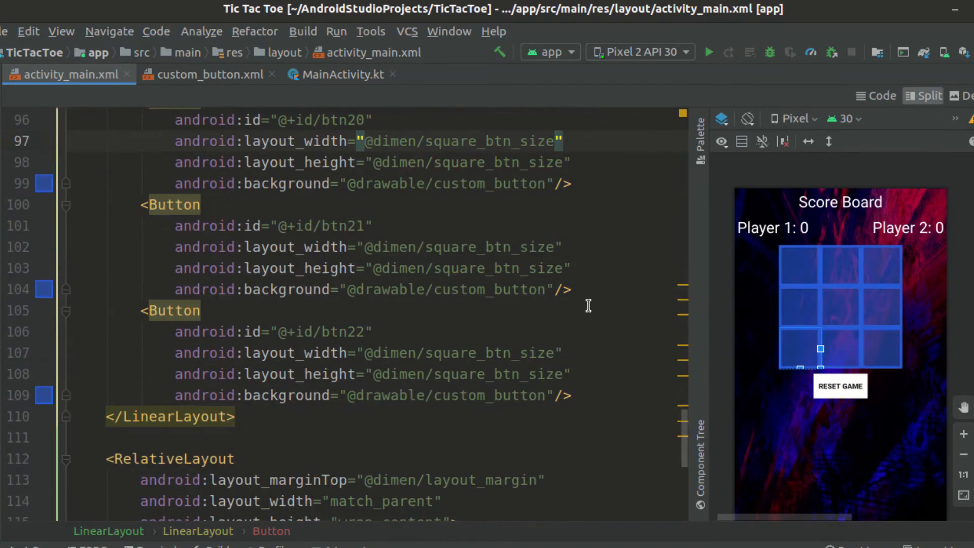
type("margin=\"5")
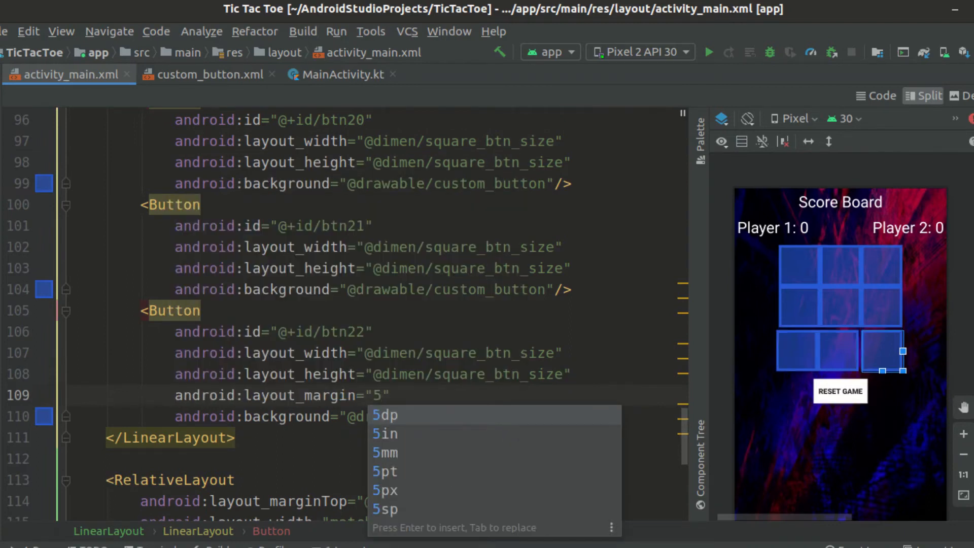
type("2dp")
type("bu")
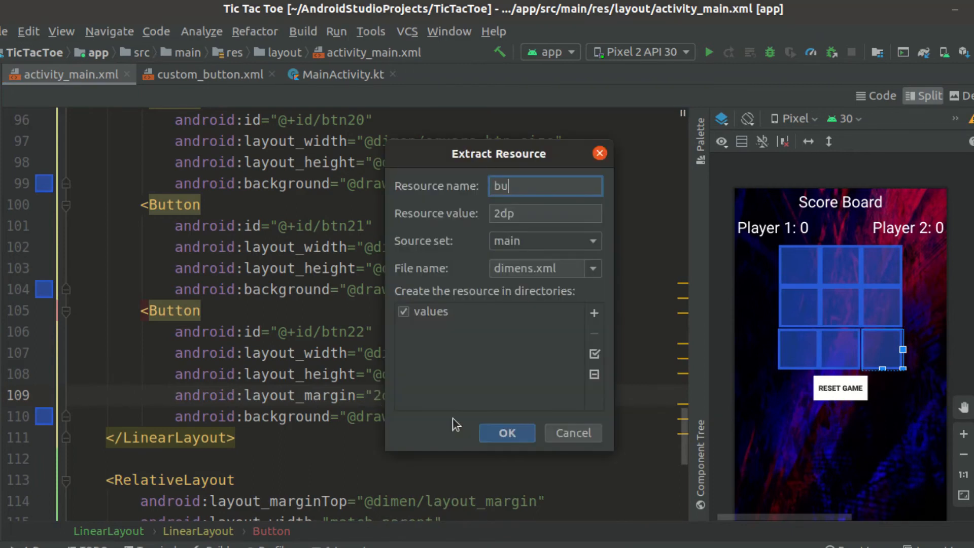
left_click(507, 432)
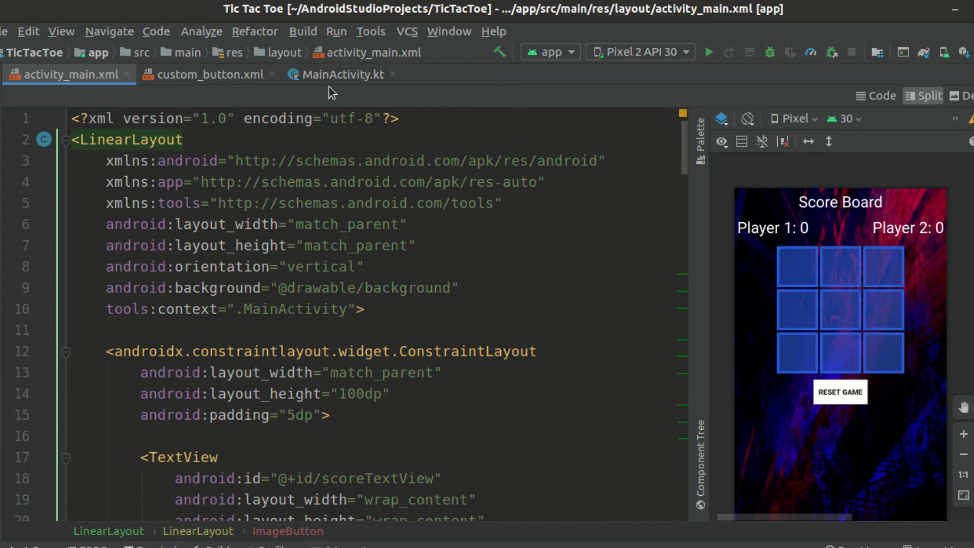
In MainActivity.kt, retype the buttons array, initButtons and onBtnClick parameter as ImageButton.
left_click(339, 74)
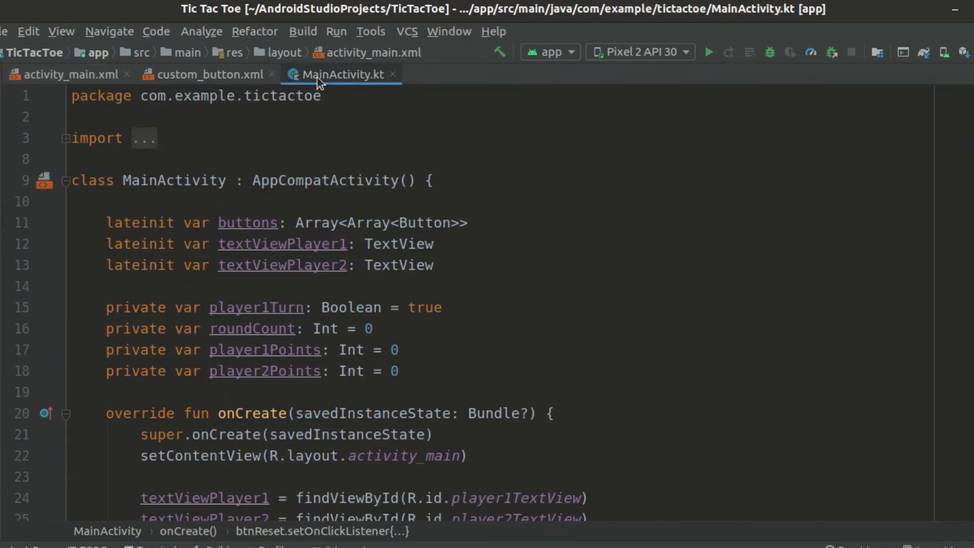
double_click(426, 222)
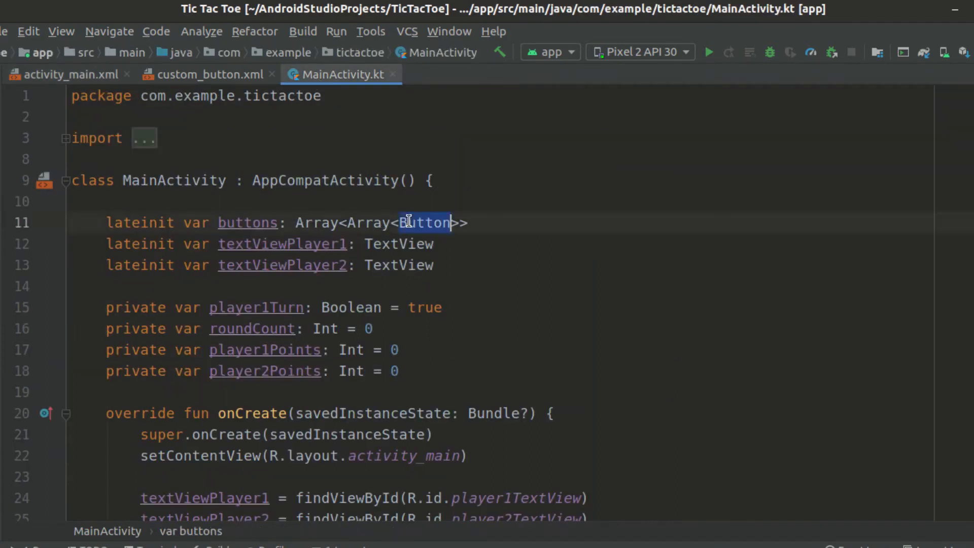
type("Image")
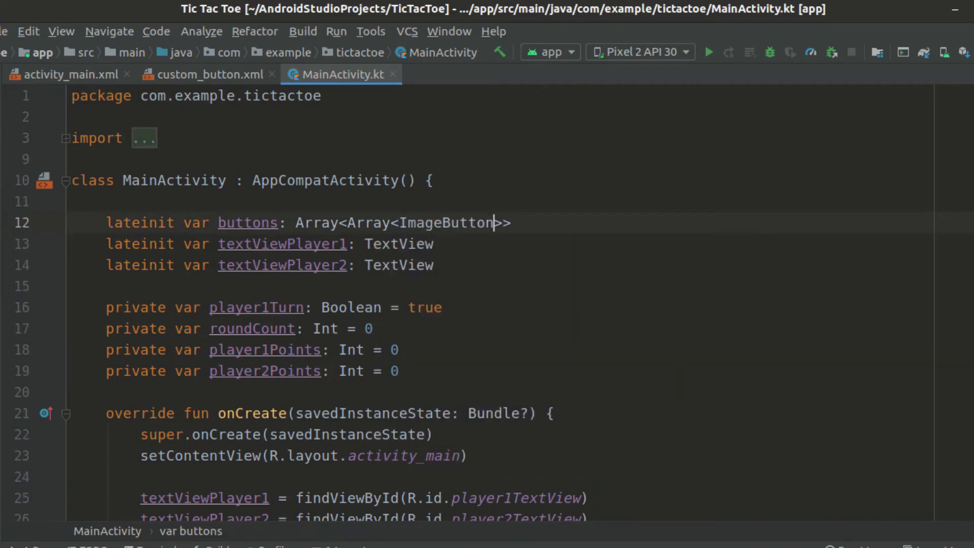
scroll("down", 3)
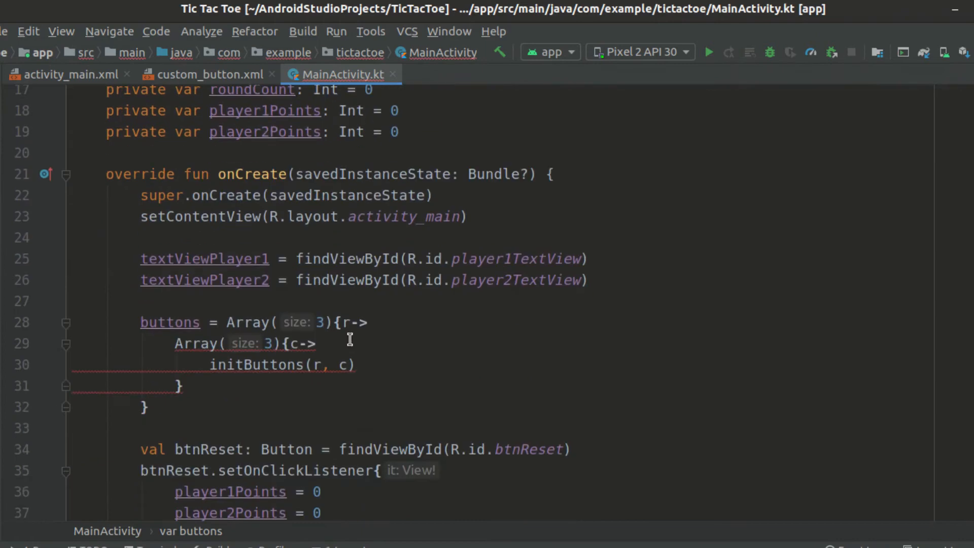
scroll("down", 3)
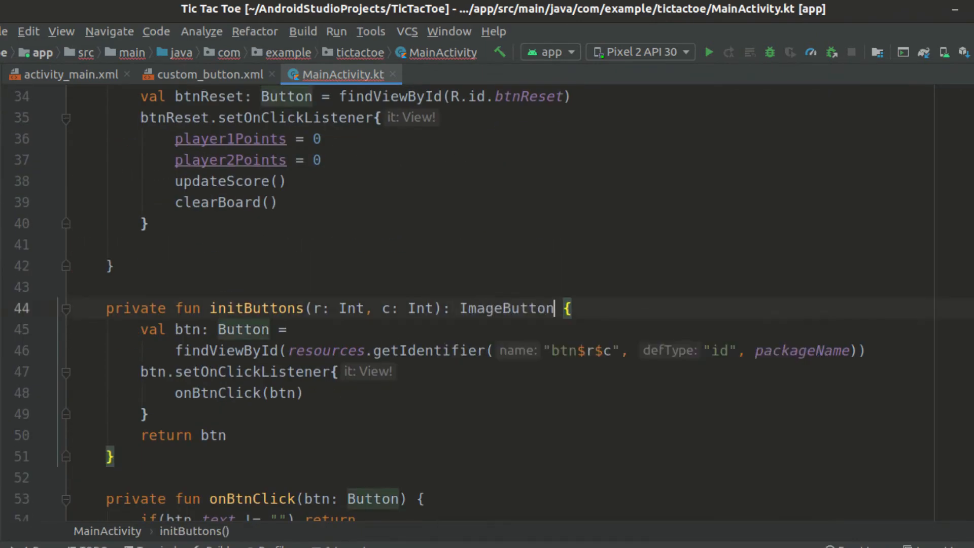
type("Image")
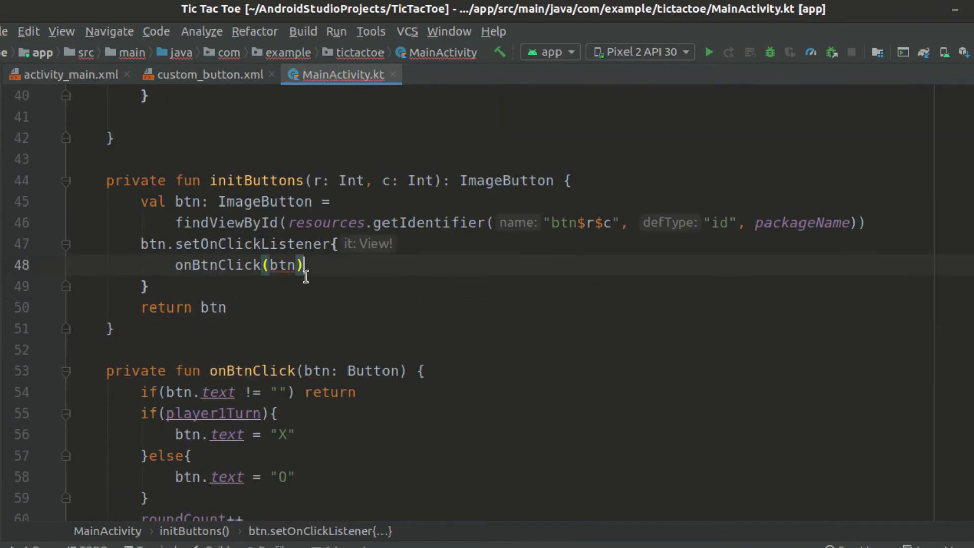
scroll("down", 3)
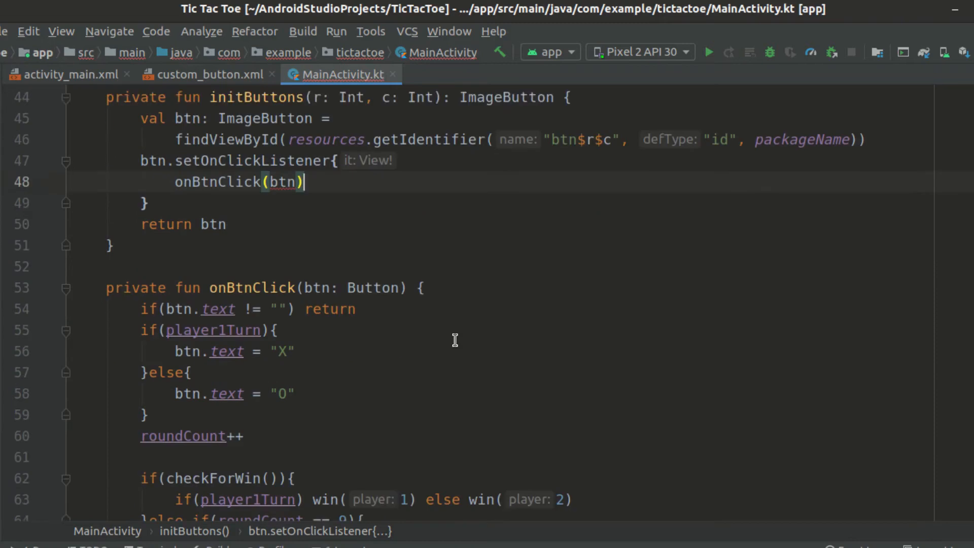
double_click(372, 278)
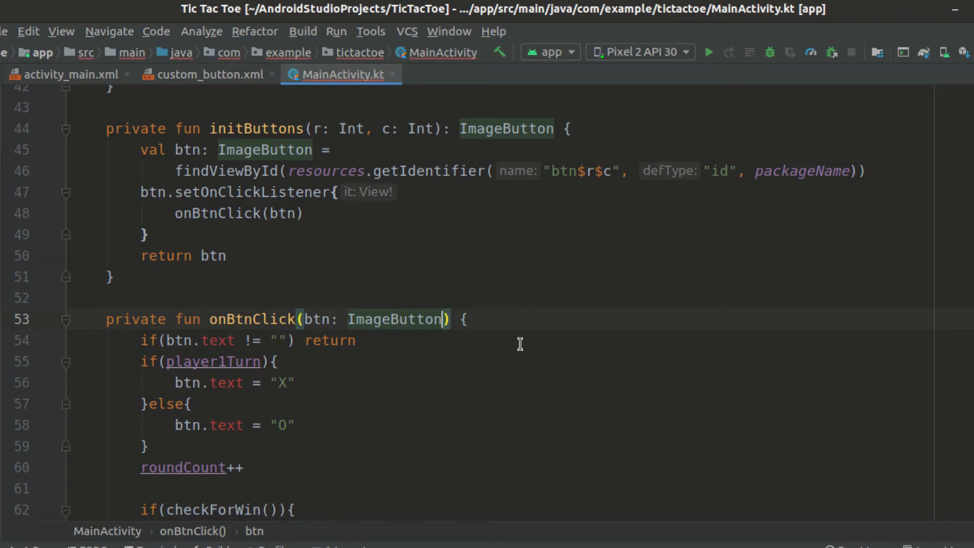
In onBtnClick, check drawable for null and set cross/heart image resources.
double_click(218, 341)
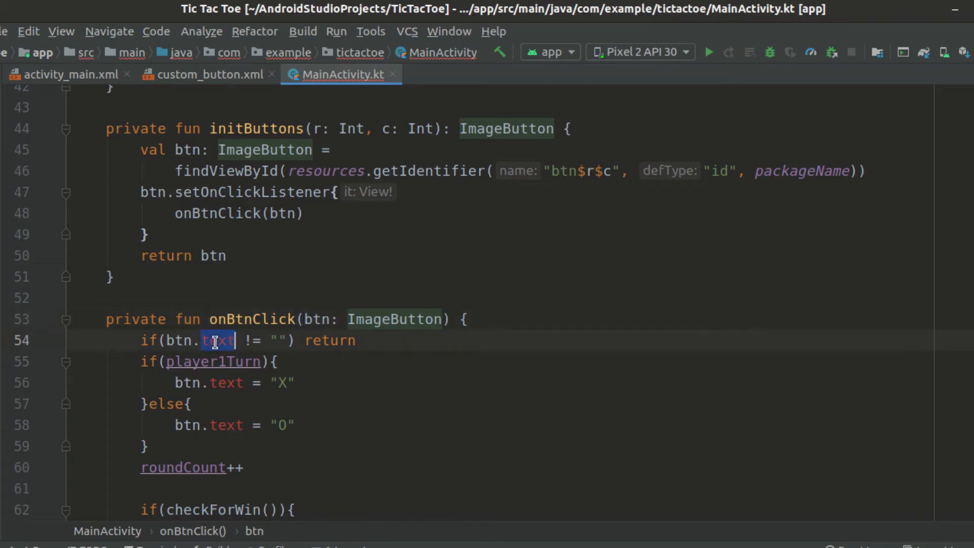
type("drawabl")
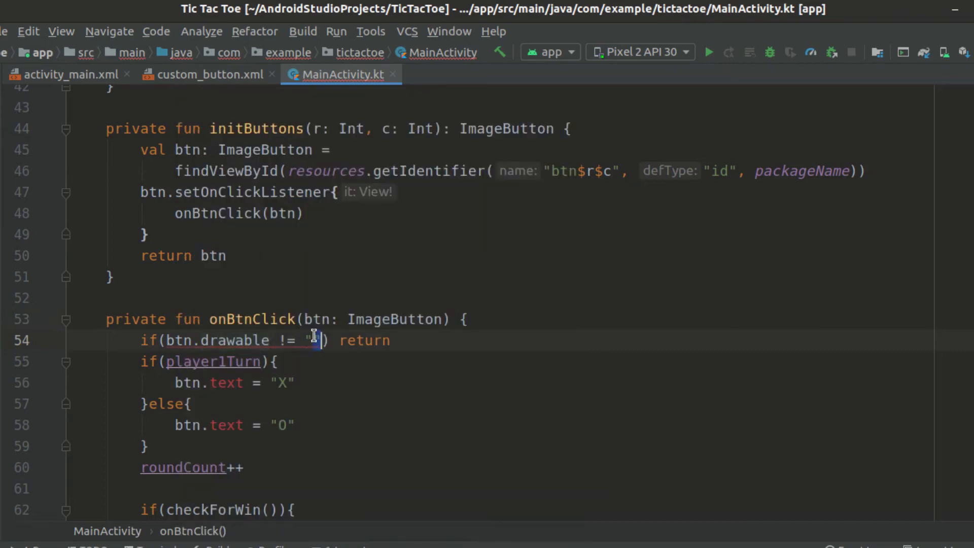
type("null")
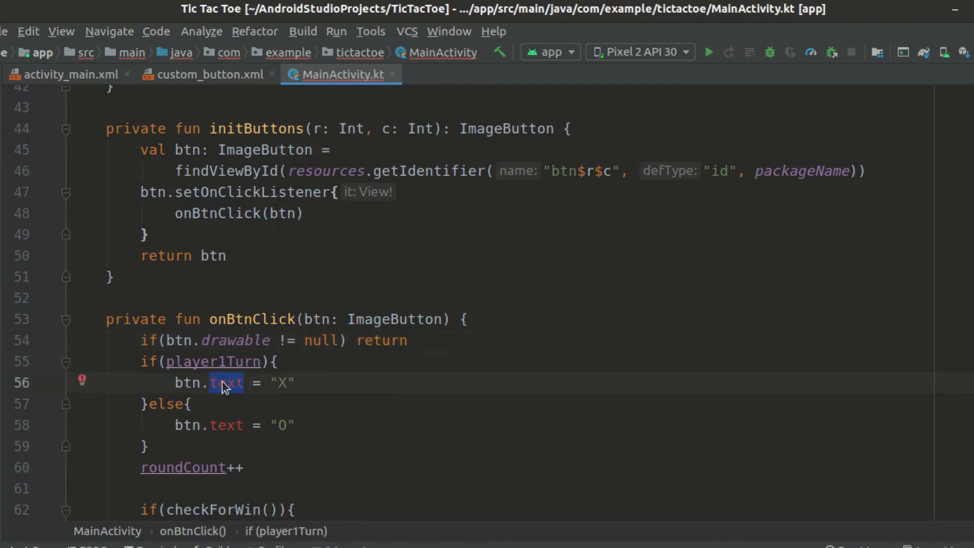
type("setImageResource()")
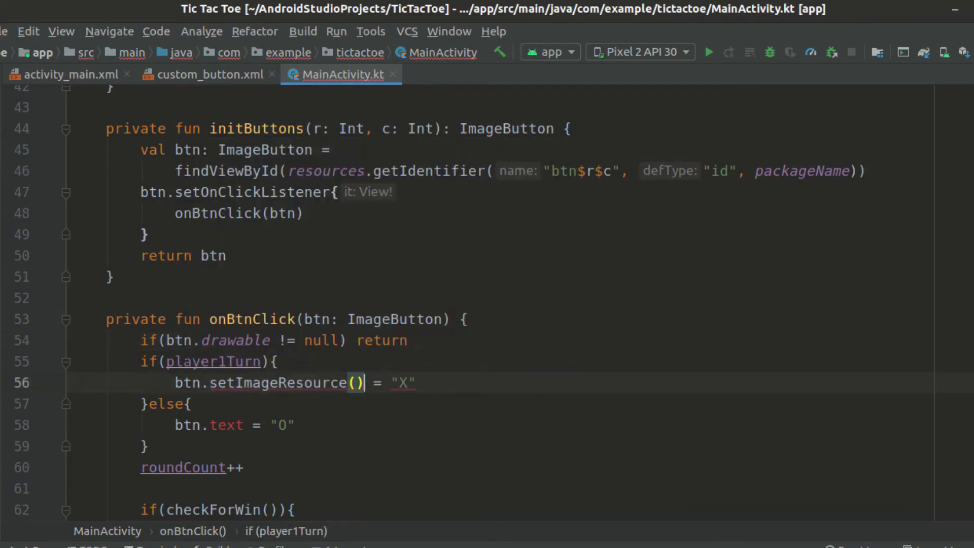
type("R.drawable.c")
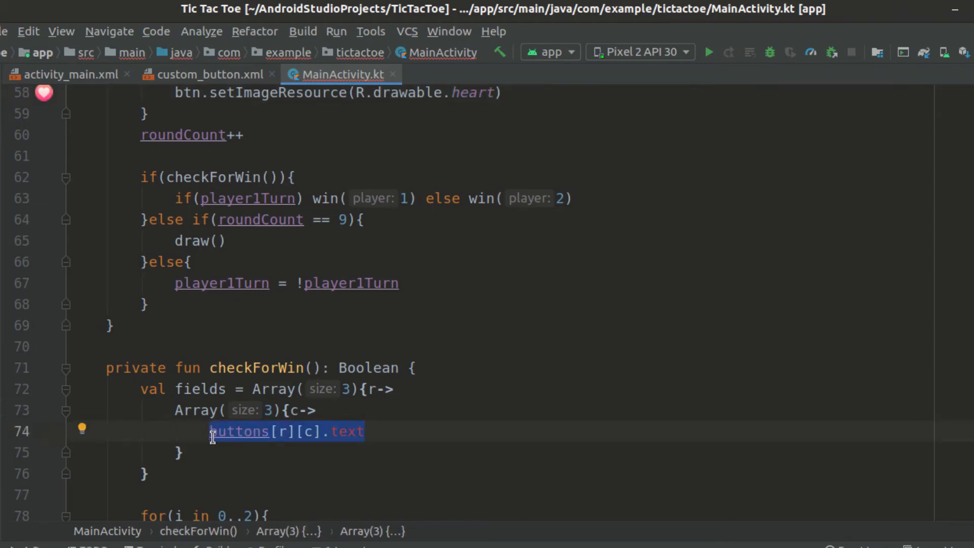
Replace each buttons[r][c].text lookup in checkForWin with getField(buttons[r][c]) and generate getField.
key("Delete")
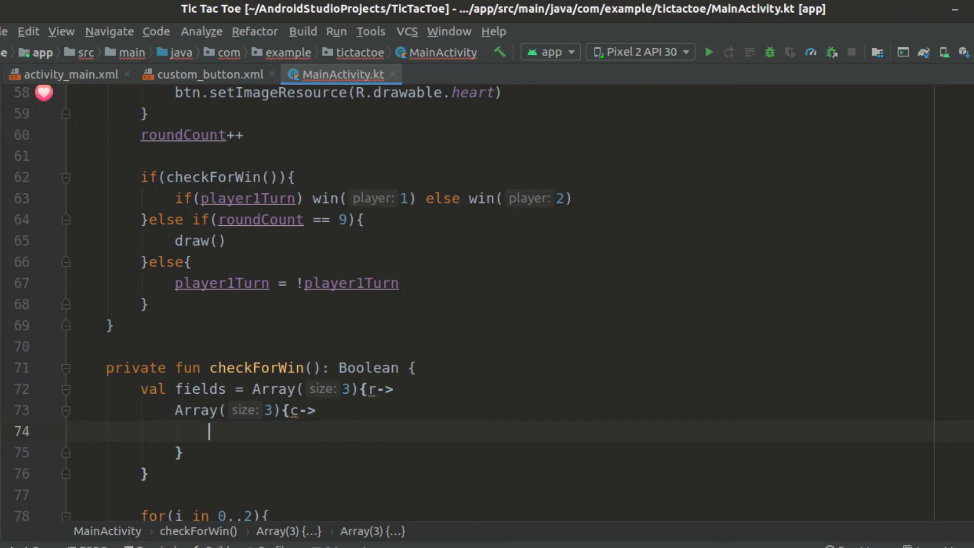
type("getField(buttons[r][c])")
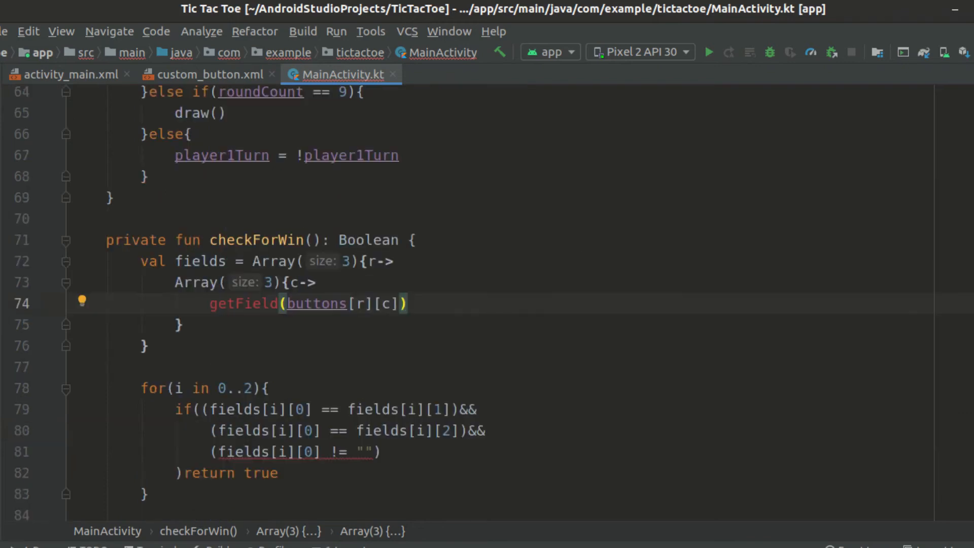
left_click(371, 451)
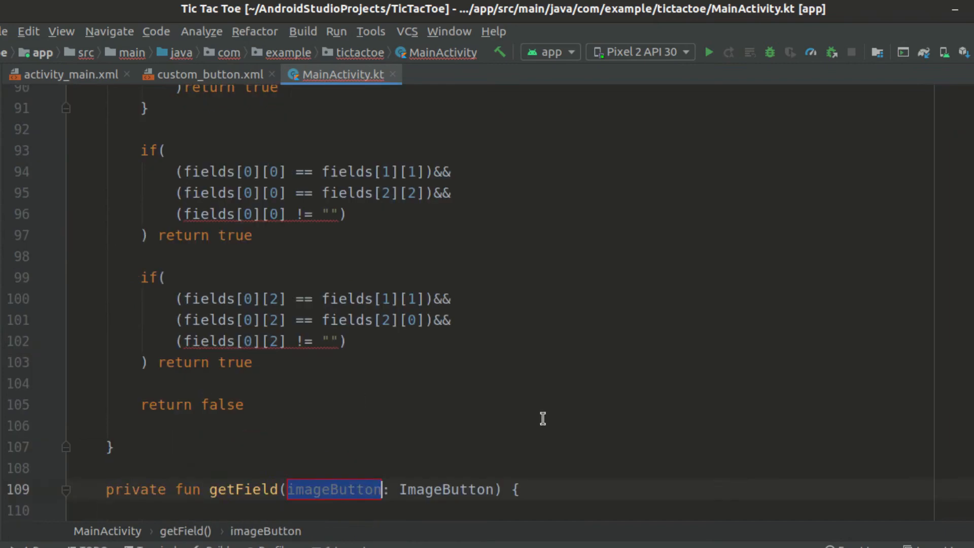
mouse_move(368, 495)
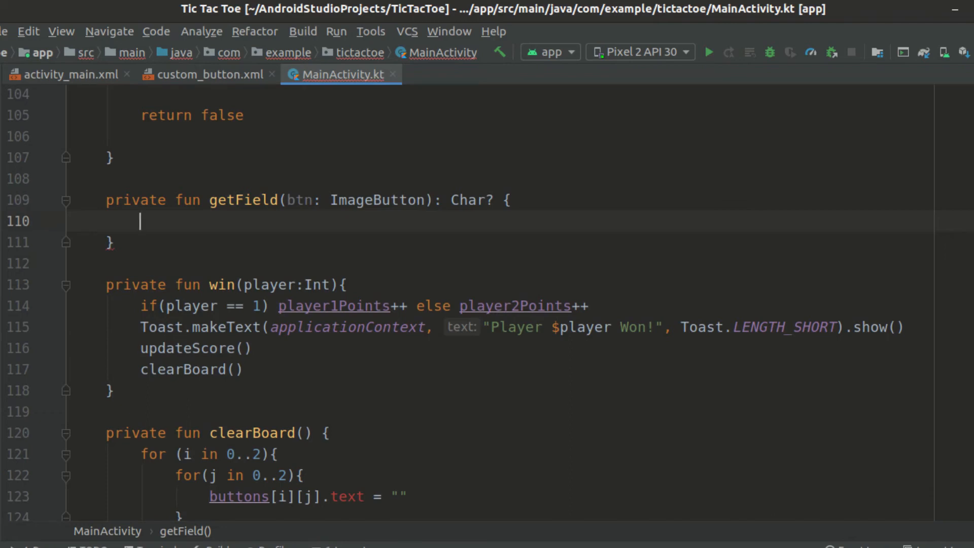
In getField, read the button's drawable and load the cross and heart drawables via ResourcesCompat.getDrawable.
type("val drw: Drawable")
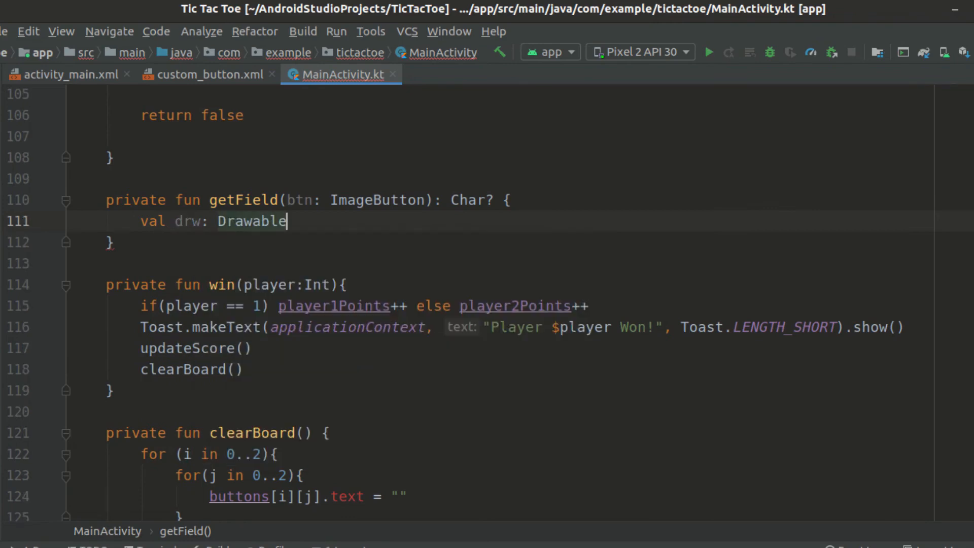
type("? = btn.drawable")
type("val")
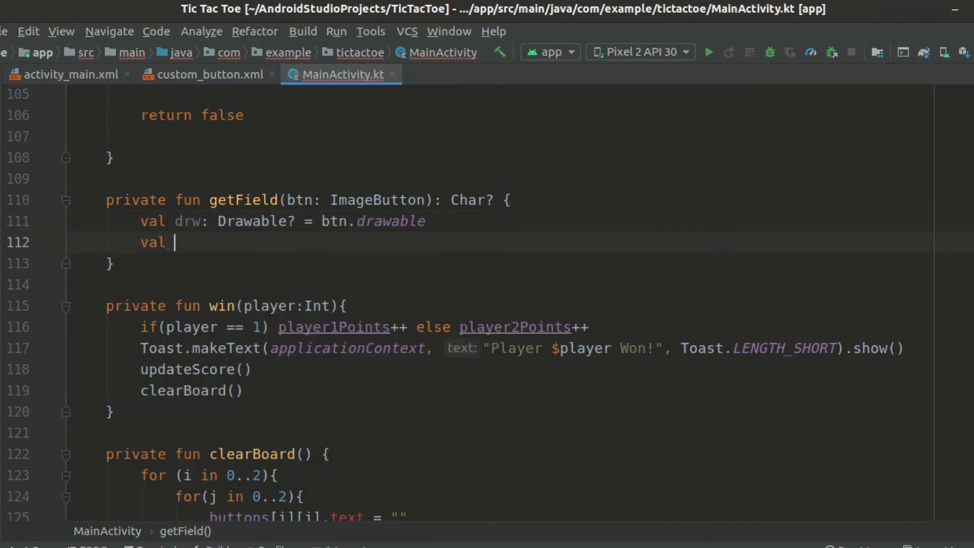
type("drwCross:")
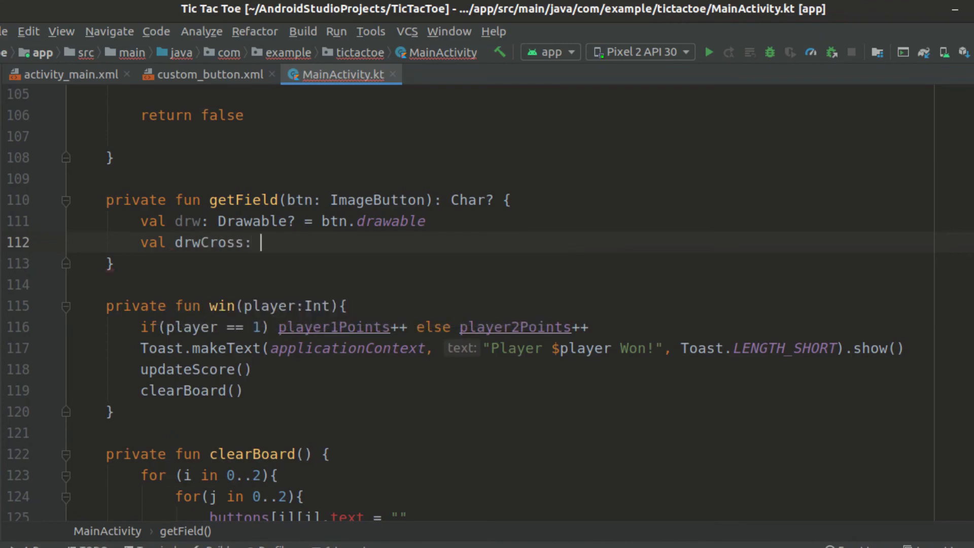
type("Drawable? = ResourcesCompat.getDrawable(")
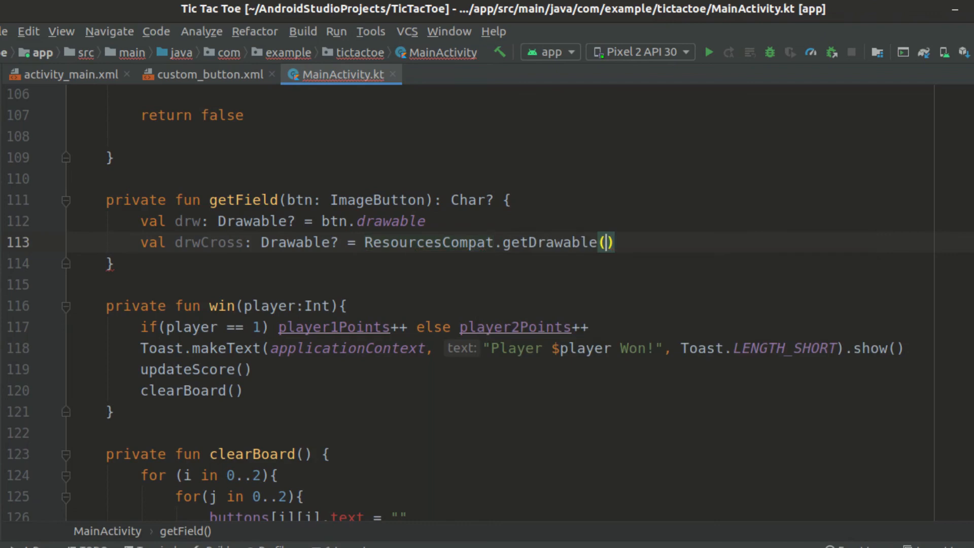
type("resources, R.drawable.cross, null")
type("val drwH")
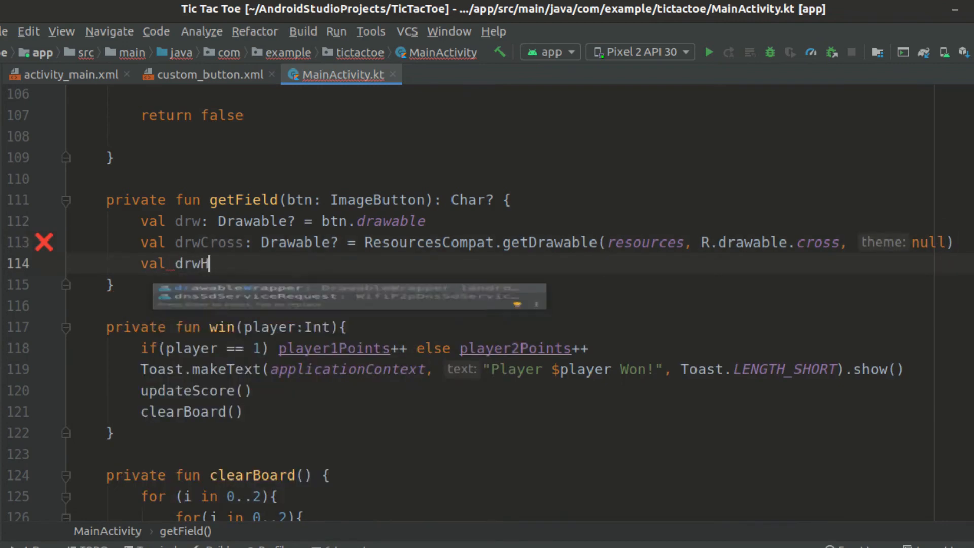
type("eart: Drawable? =")
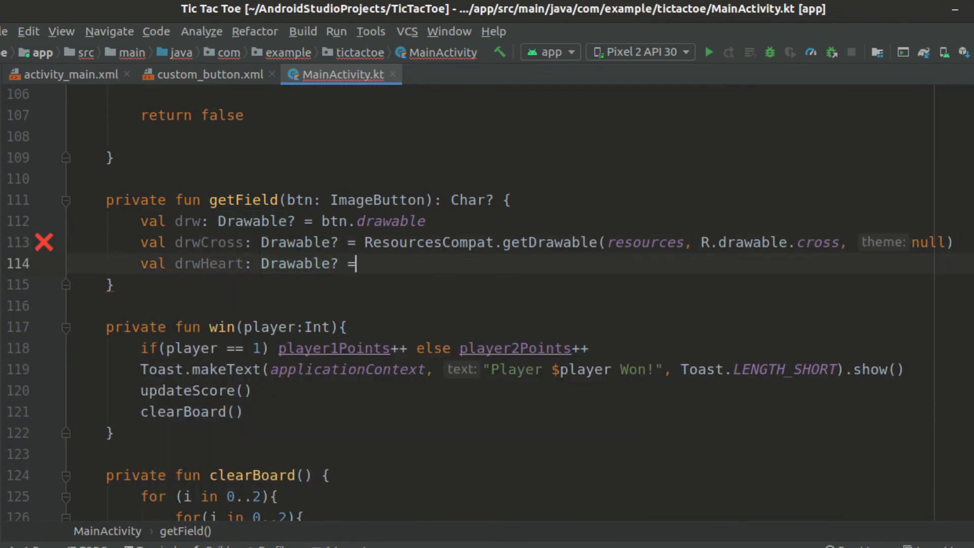
type("ResourcesCompat.getDrawable(resources")
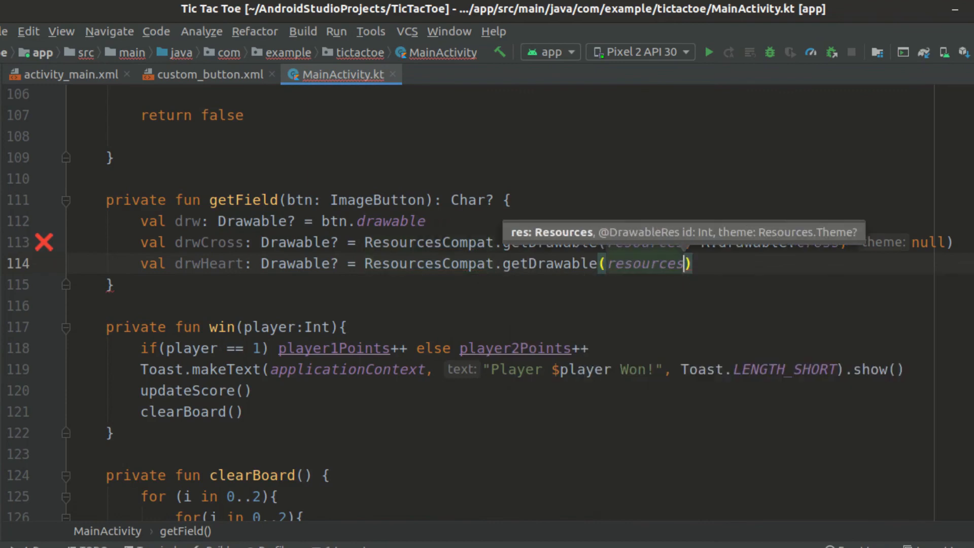
type(", R.drawable.heart, null")
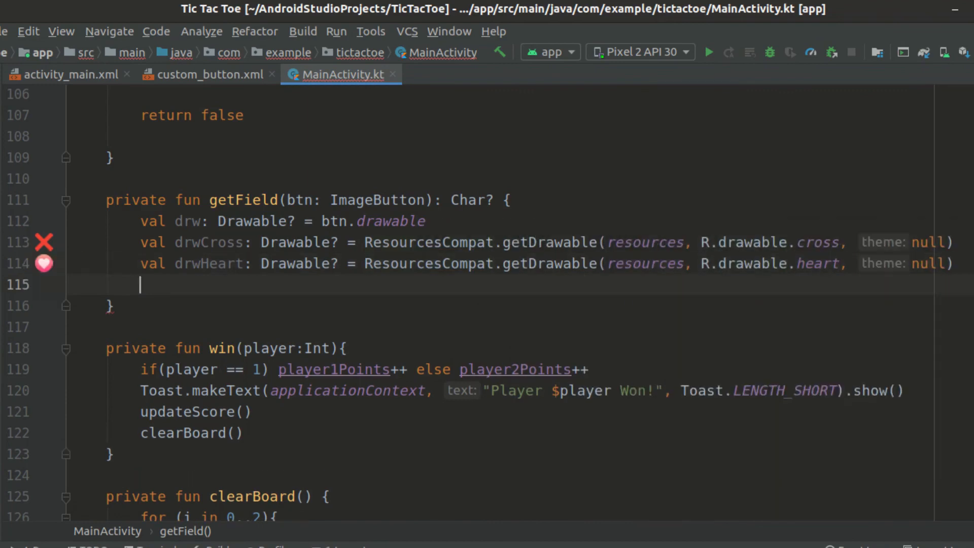
Return 'x' for cross and 'o' for heart using a when on drw?.constantState.
type("return when")
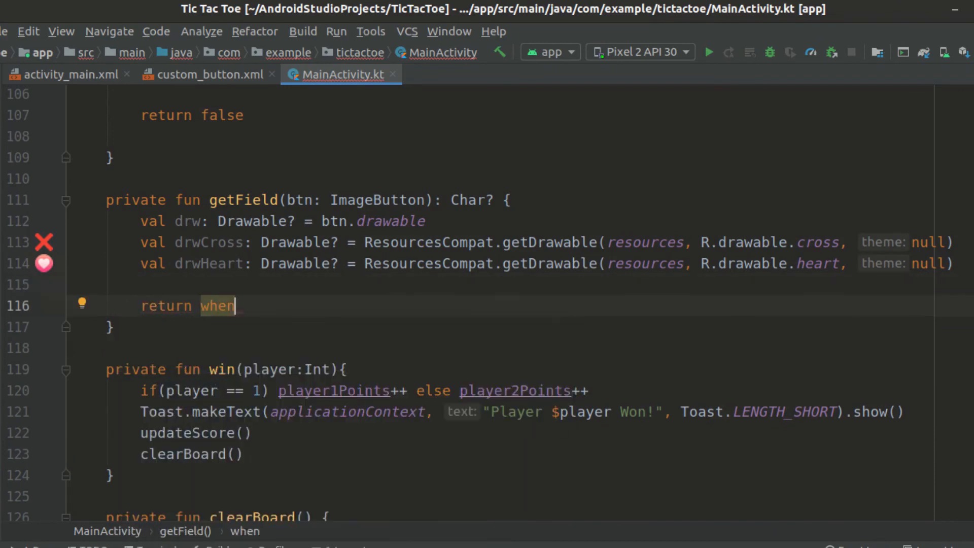
type("(drw?.constantState){")
type("drwCross?.constantState")
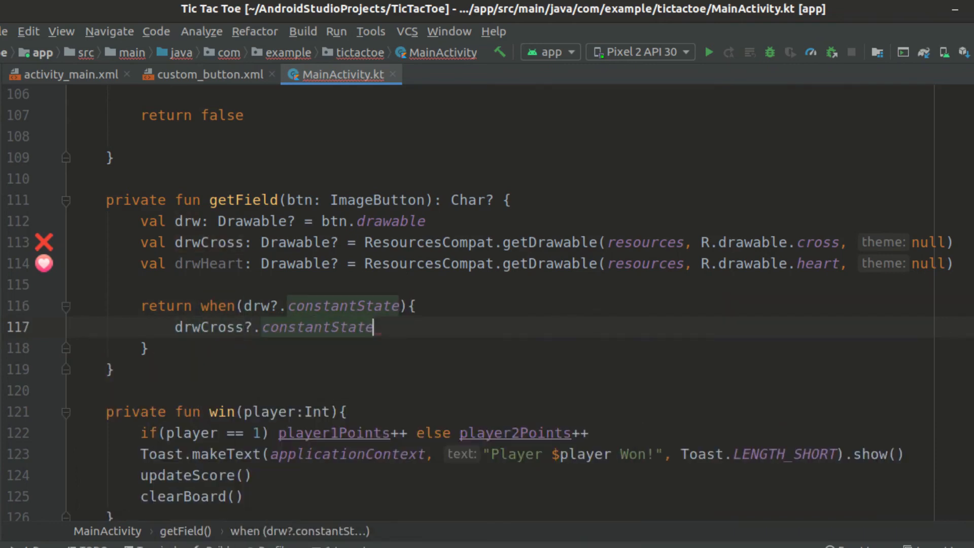
type("->")
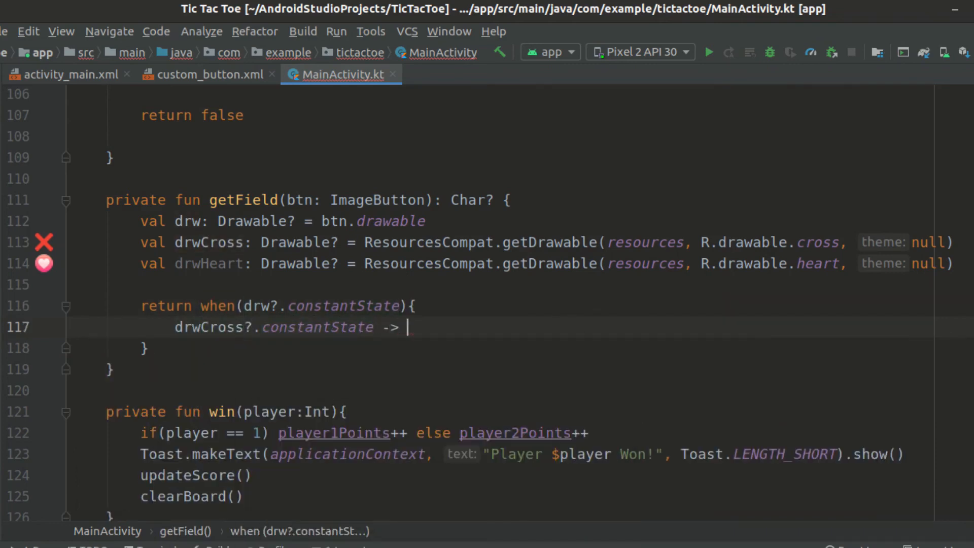
type("'x'")
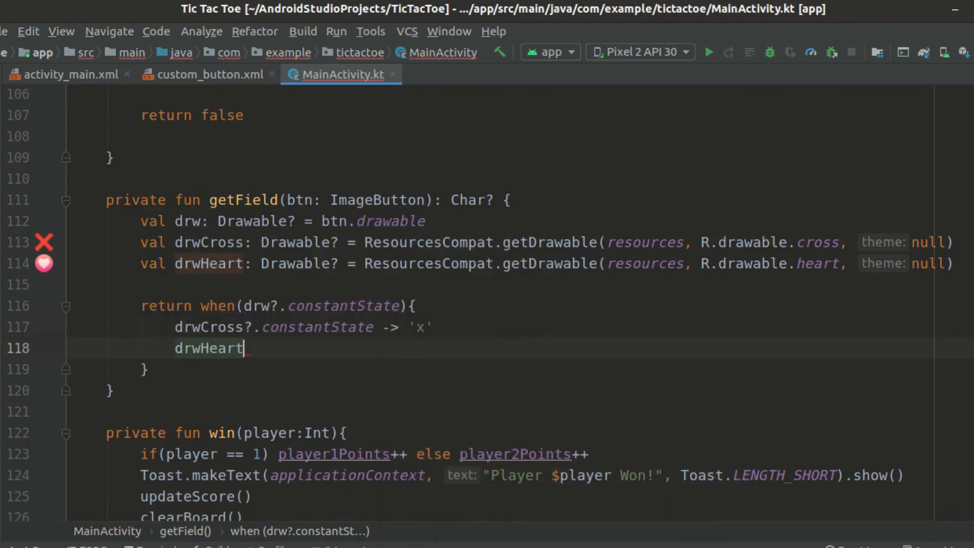
type("?.constantState -> 'o'")
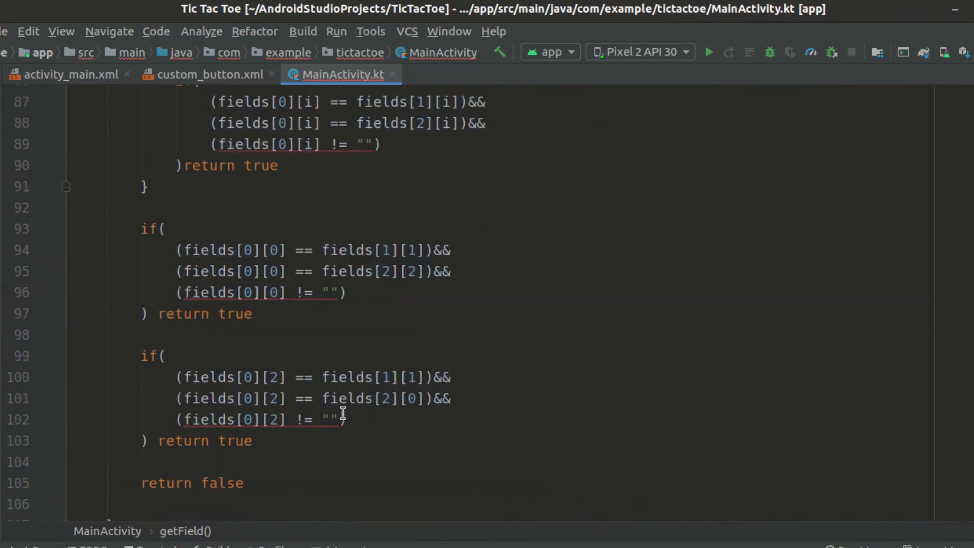
Make win checks use != null, clear cells with setImageResource(0), and run the app.
type("null")
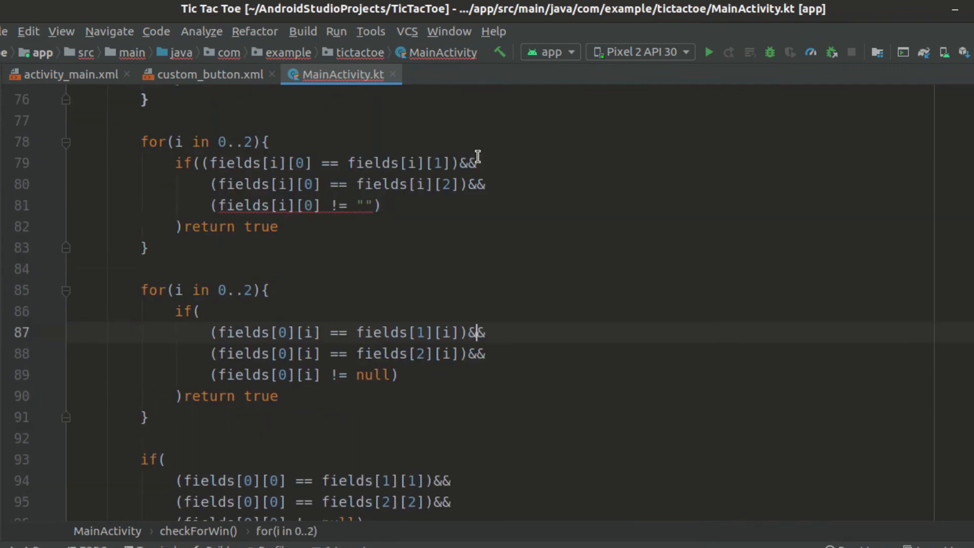
scroll("up", 3)
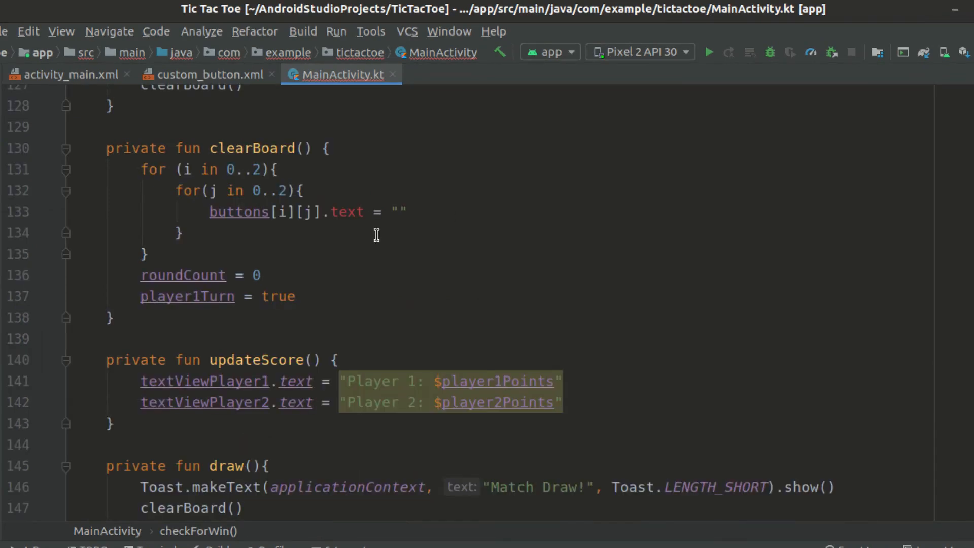
left_click(407, 211)
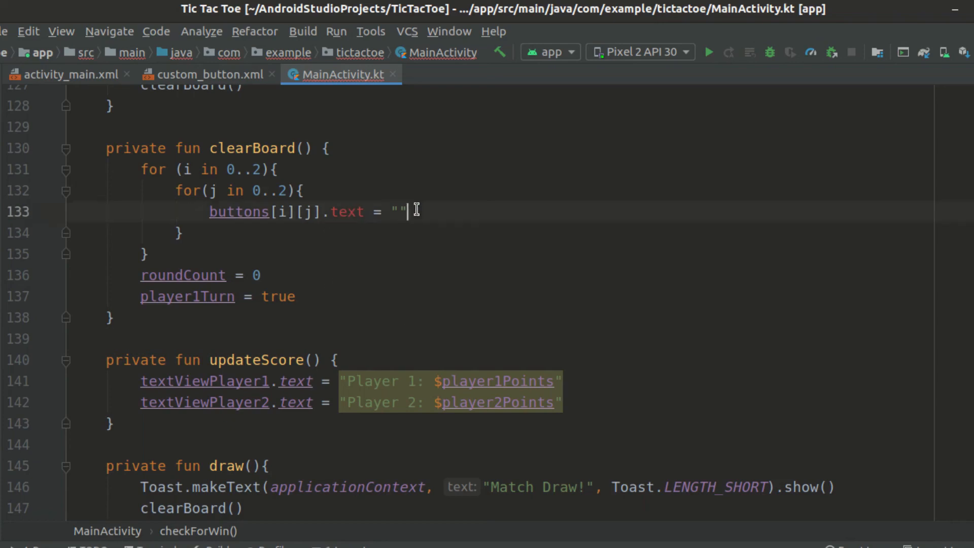
type("setImageResource()")
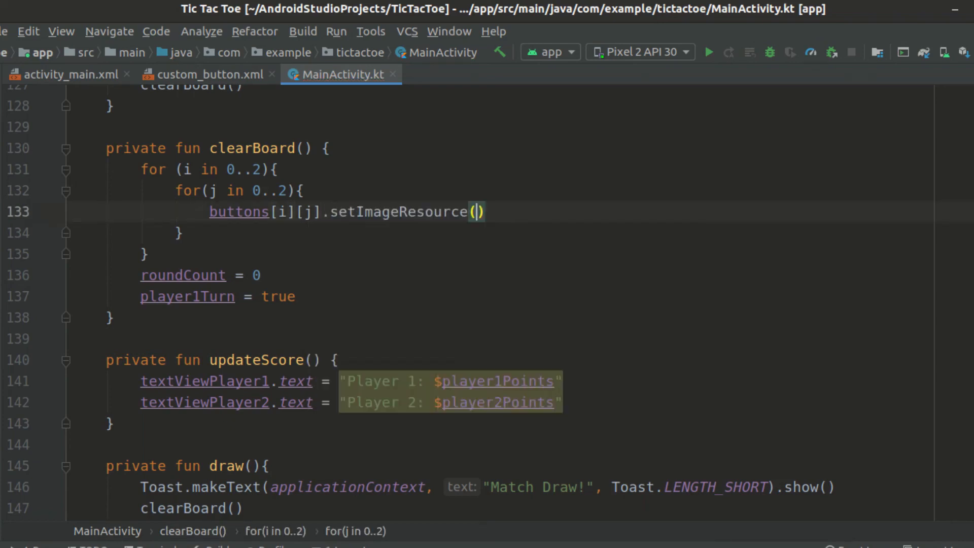
type("0")
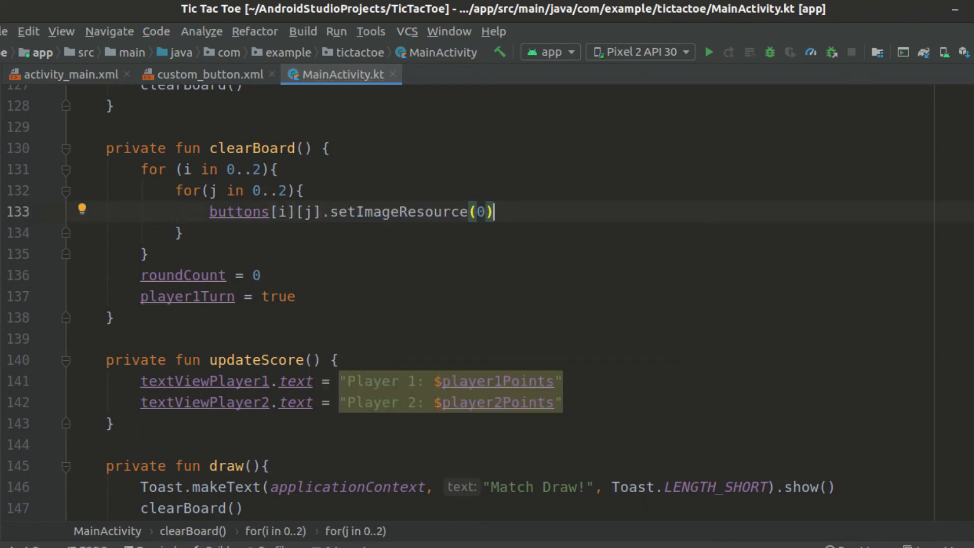
left_click(144, 255)
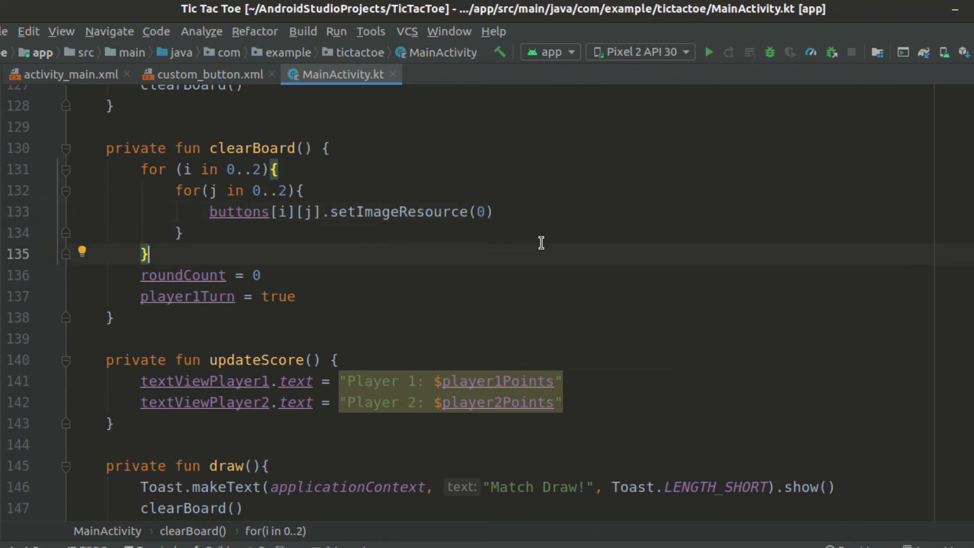
left_click(708, 52)
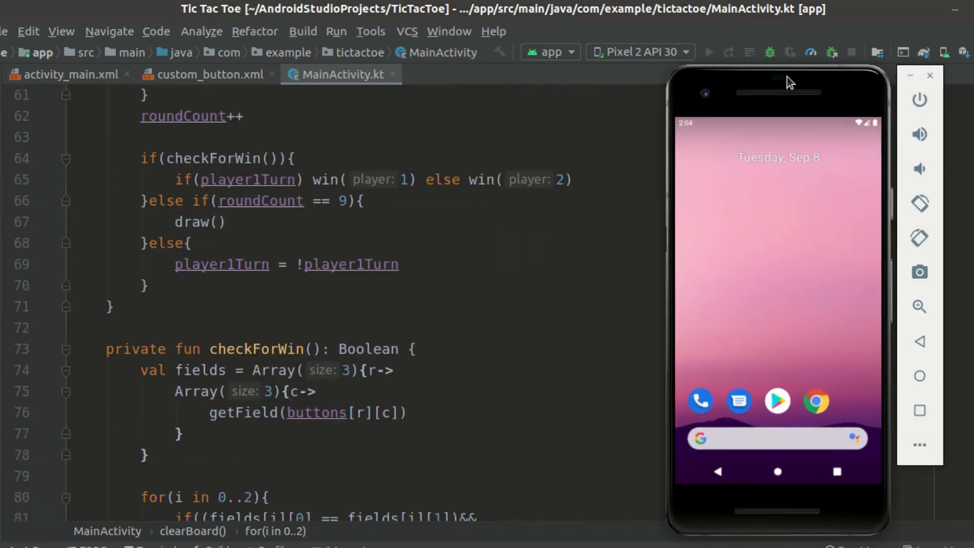
Play the game on the emulator to a Match Draw, then tap RESET GAME.
left_click(708, 51)
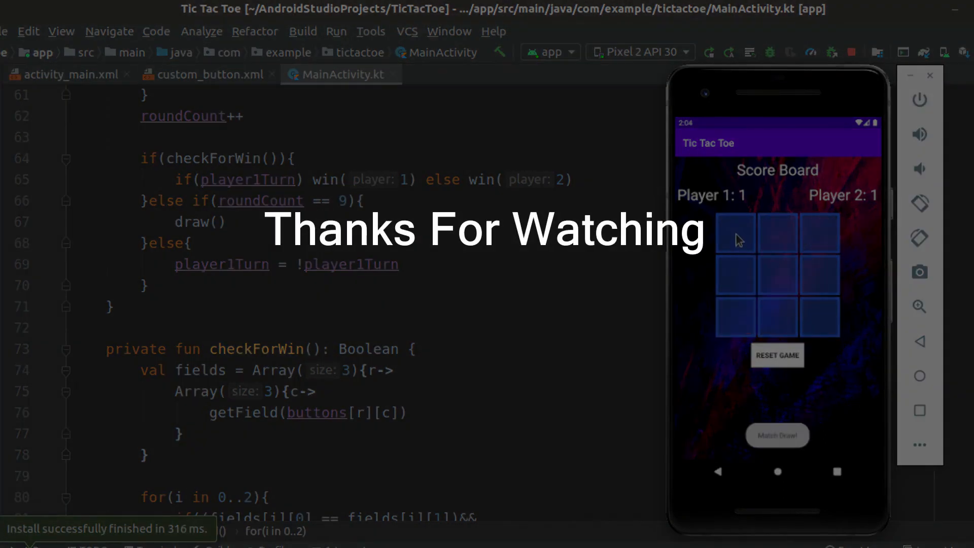
left_click(777, 354)
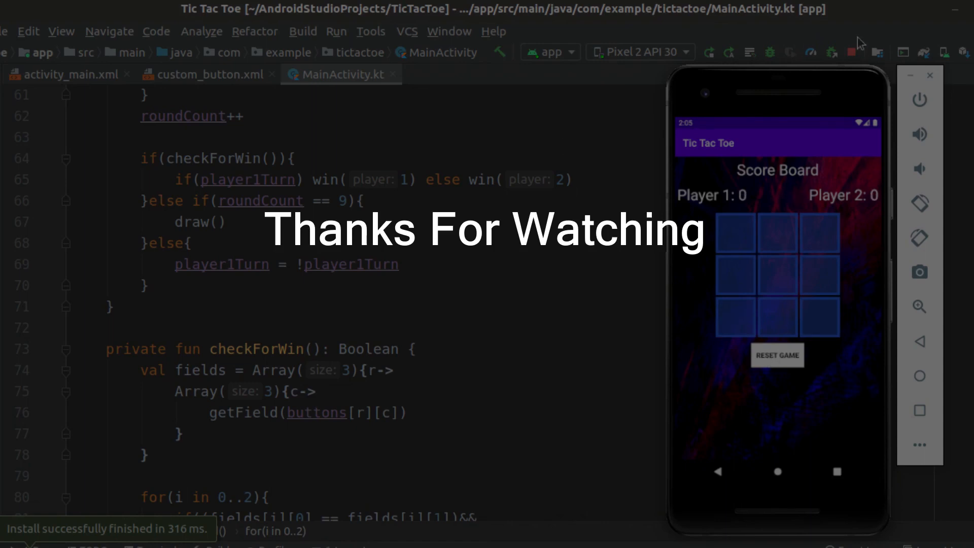